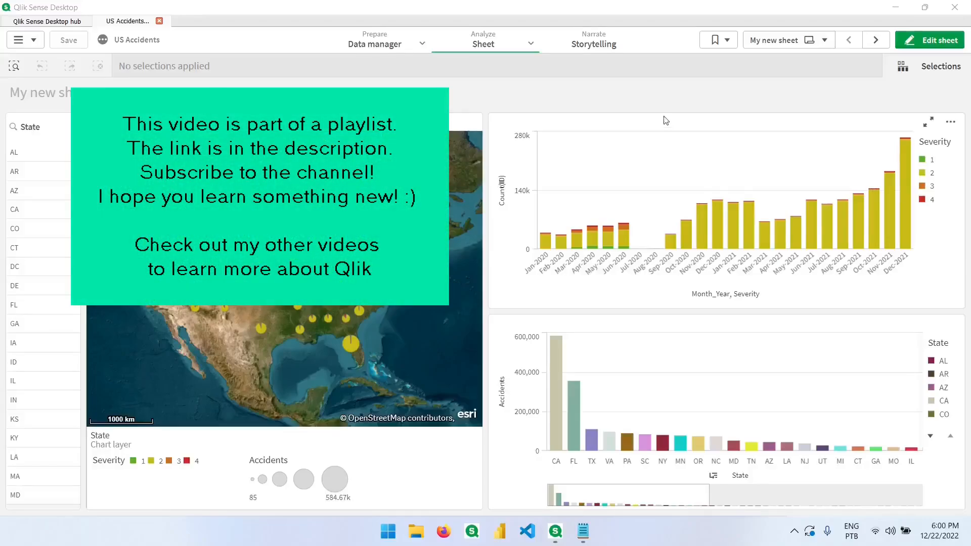
pyautogui.moveTo(664, 118)
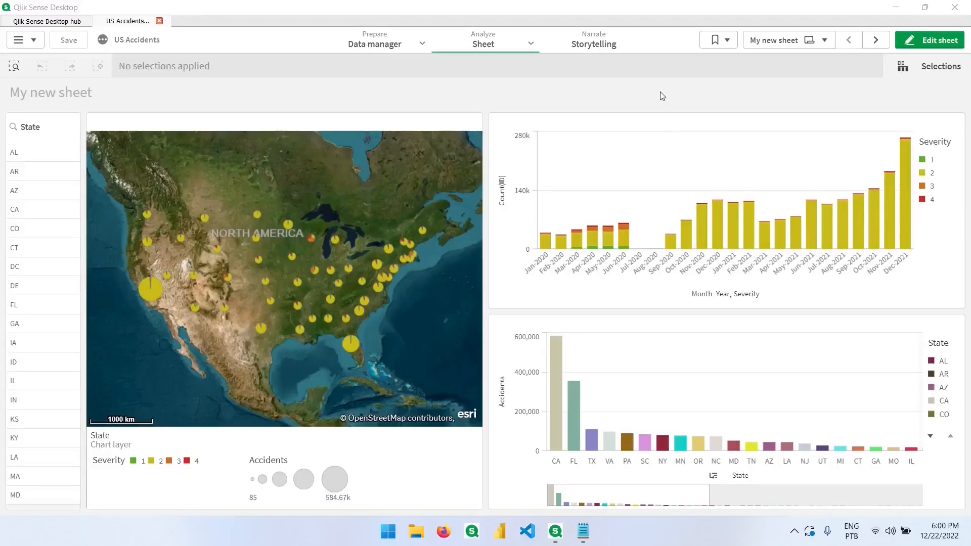
pyautogui.moveTo(609, 85)
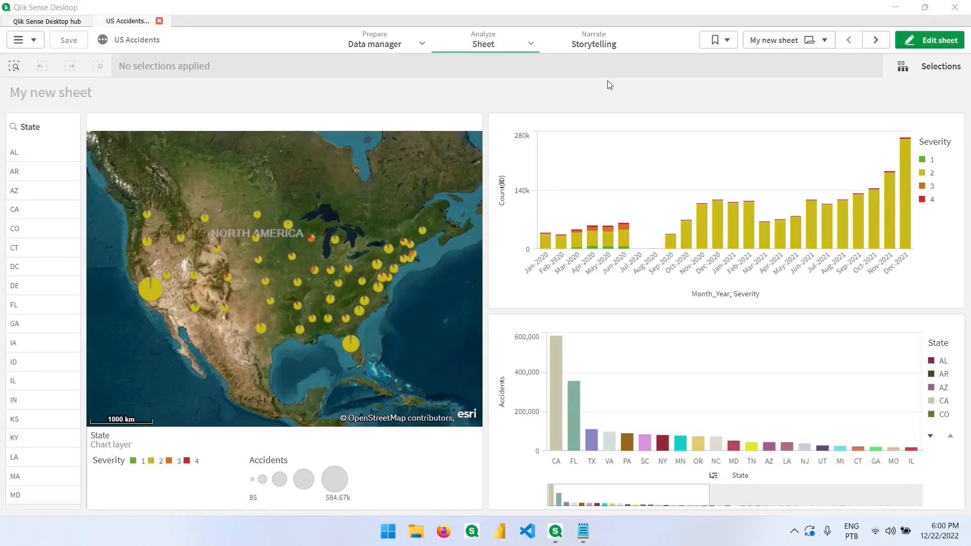
pyautogui.moveTo(218, 204)
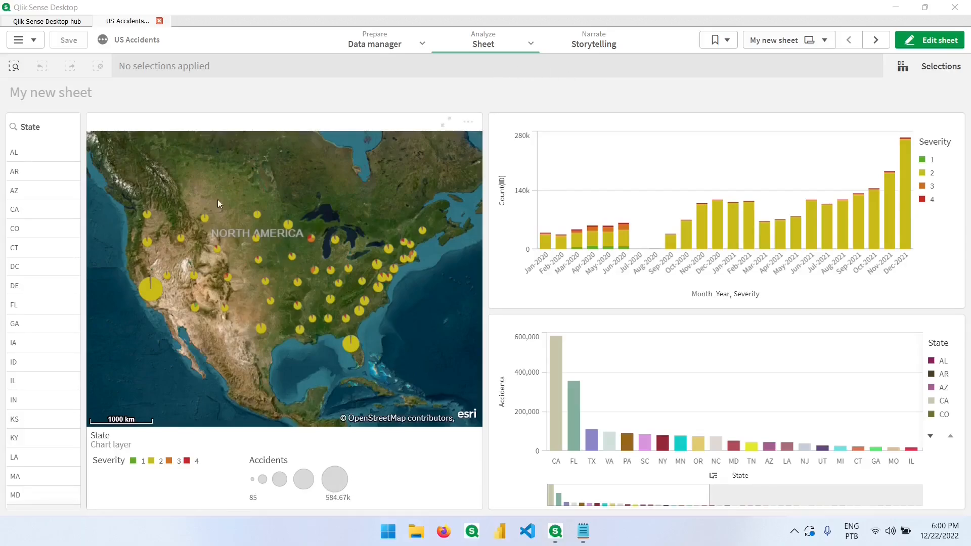
pyautogui.moveTo(246, 285)
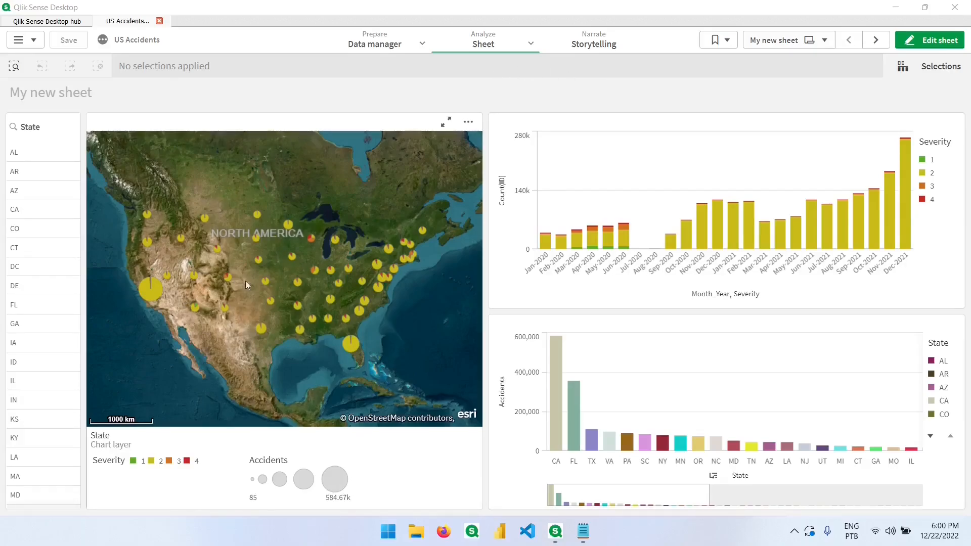
# Note 'GetSelectedCount()' with 'Returns the number of selected elements' in Notepad, then select CA in Qlik.
pyautogui.click(582, 531)
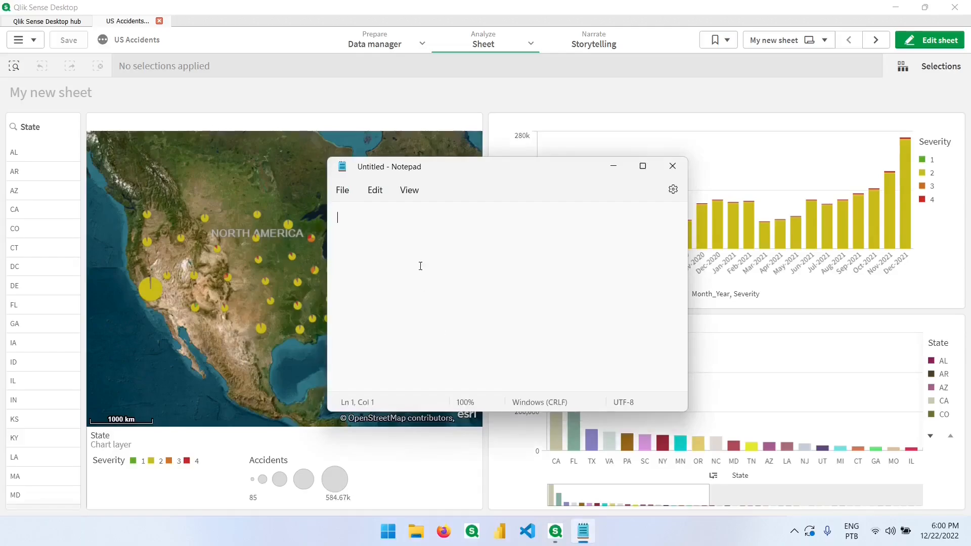
pyautogui.write('GetSel')
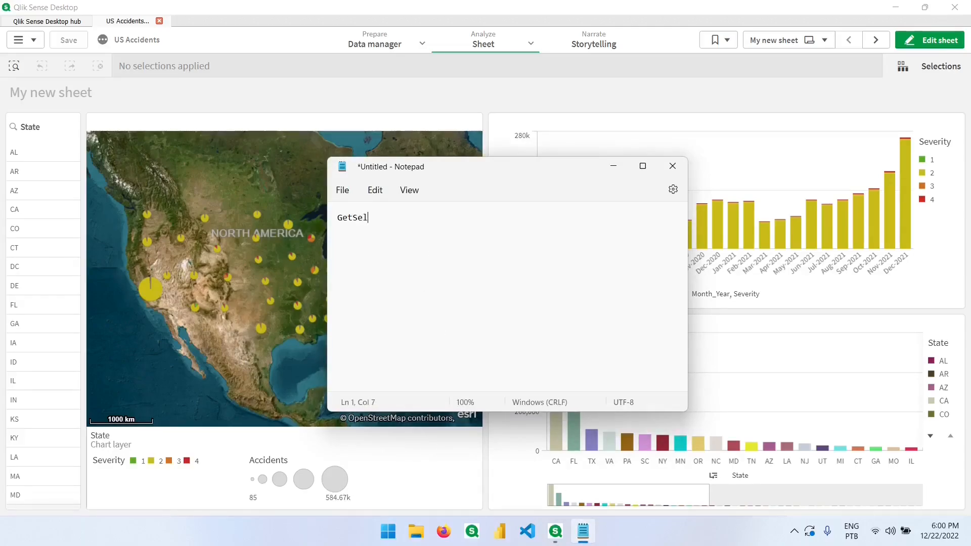
pyautogui.write('ectd')
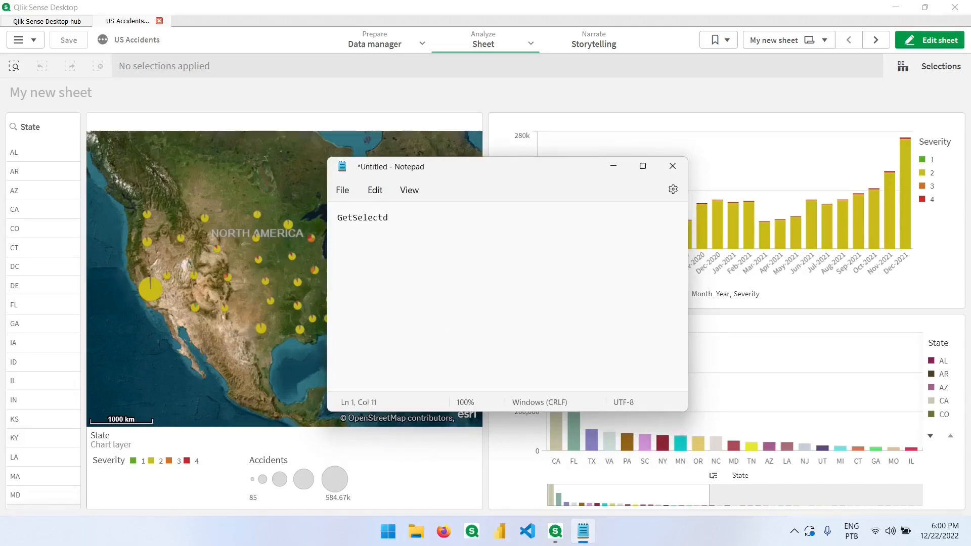
pyautogui.write('edCount()')
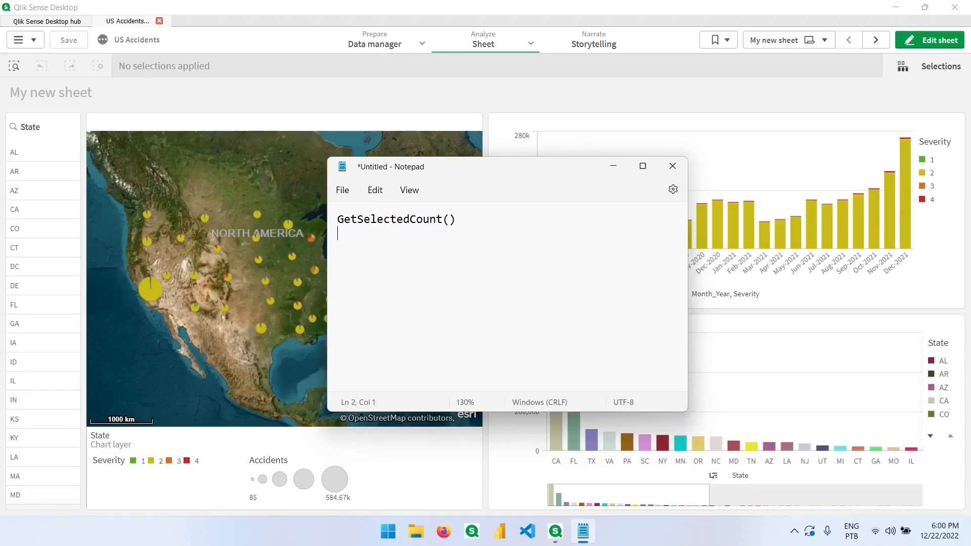
pyautogui.write('Returns the number o')
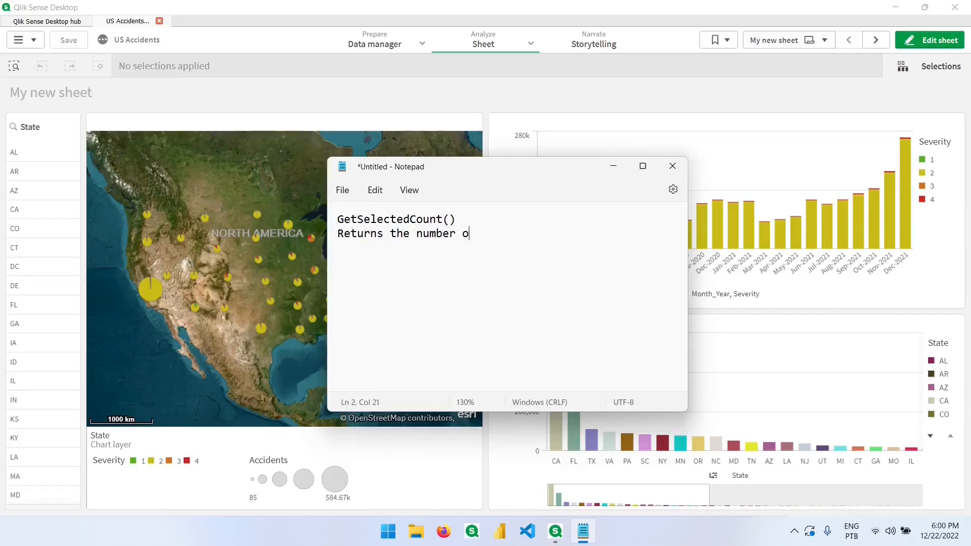
pyautogui.write('f sele')
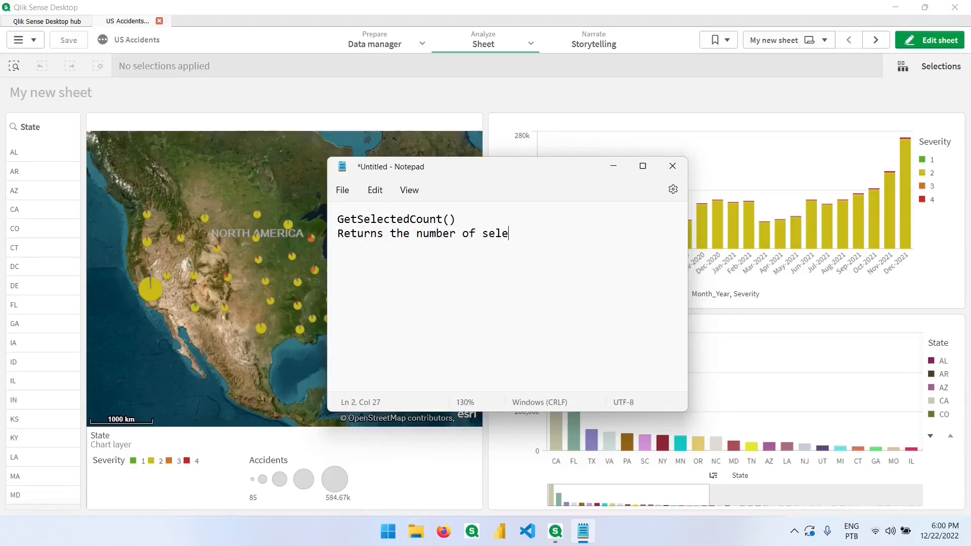
pyautogui.write('cted elemtn')
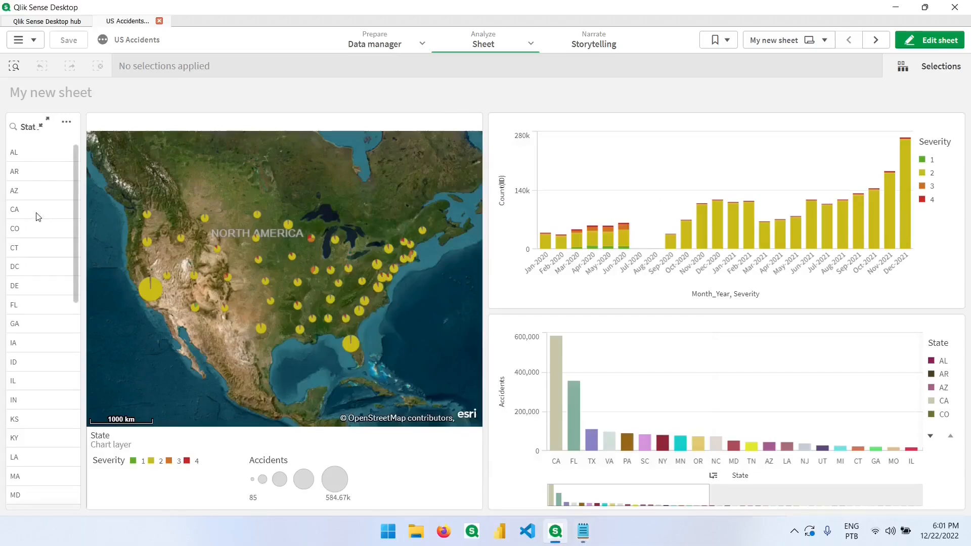
pyautogui.click(14, 209)
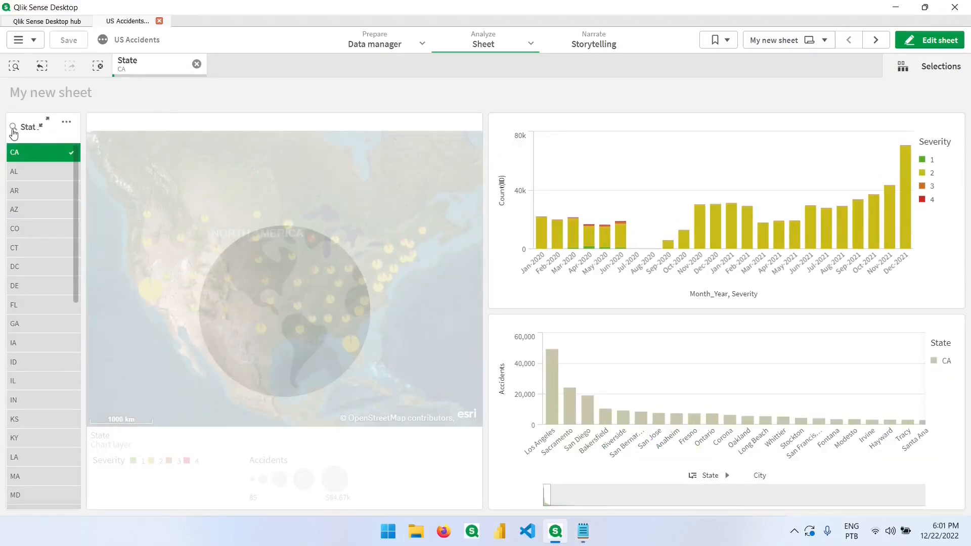
pyautogui.click(582, 532)
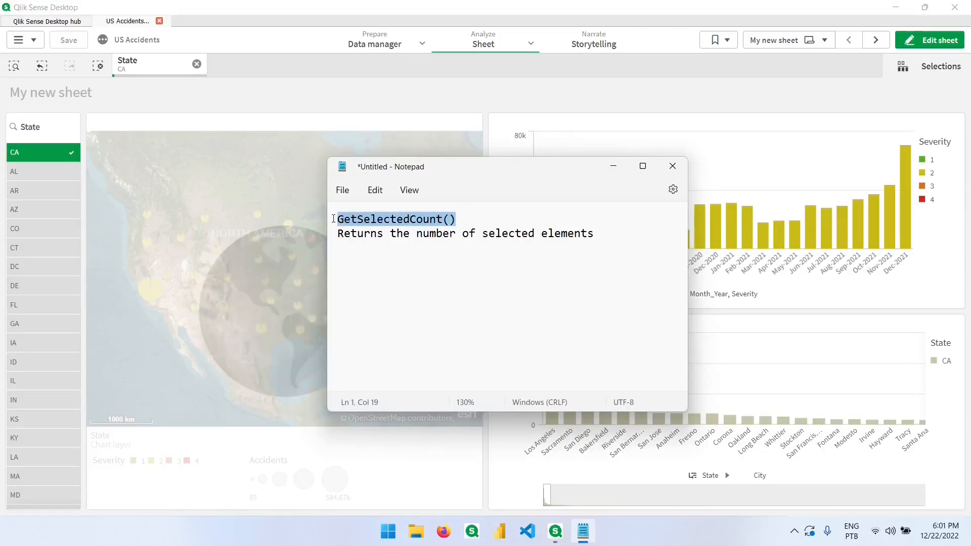
# Rewrite the Notepad line as 'GetSelectedCount(State) = 1' and return to the Qlik sheet.
pyautogui.write('State')
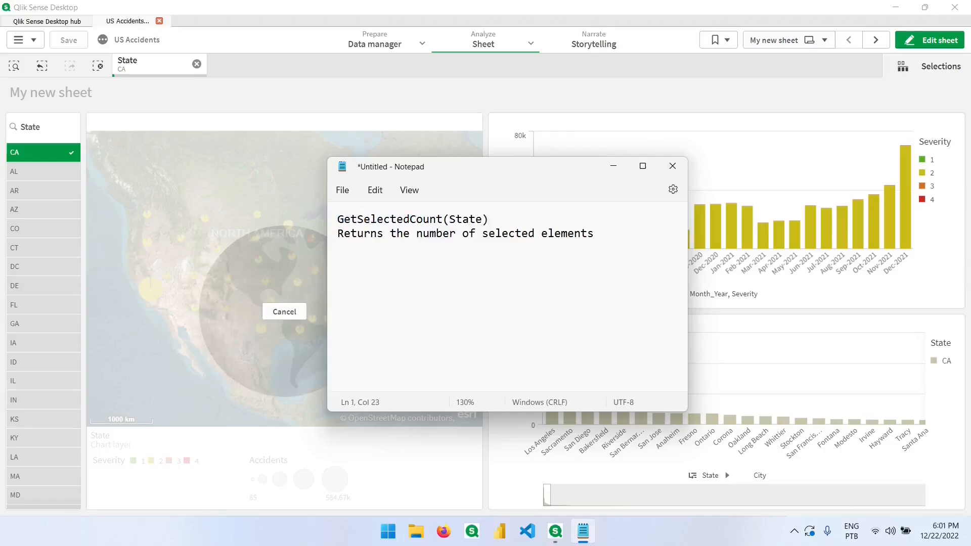
pyautogui.write('"  "')
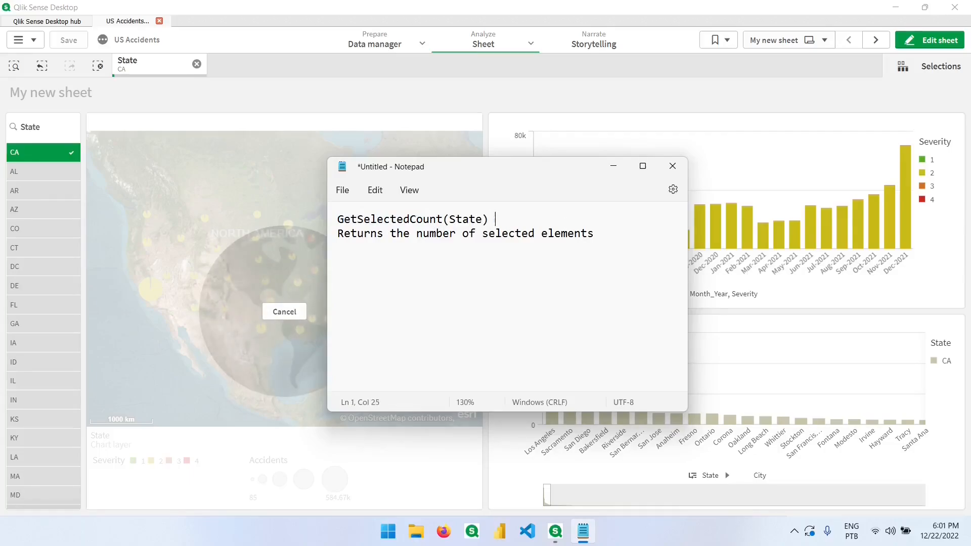
pyautogui.write('= 1')
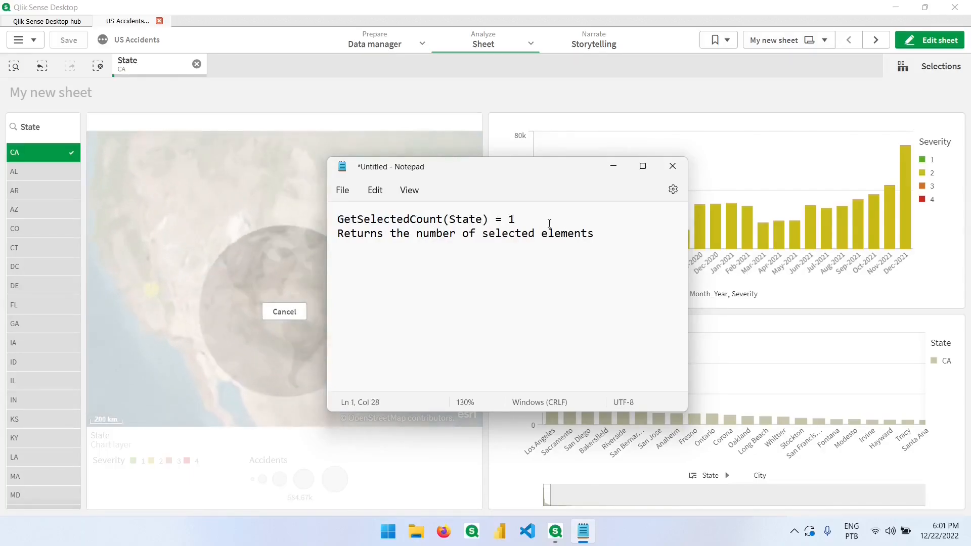
pyautogui.tripleClick(415, 219)
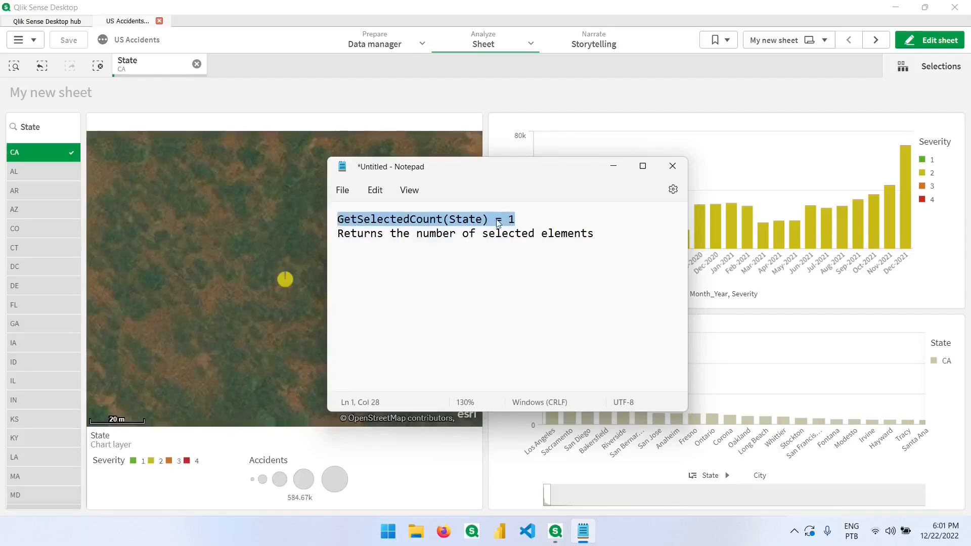
pyautogui.moveTo(535, 215)
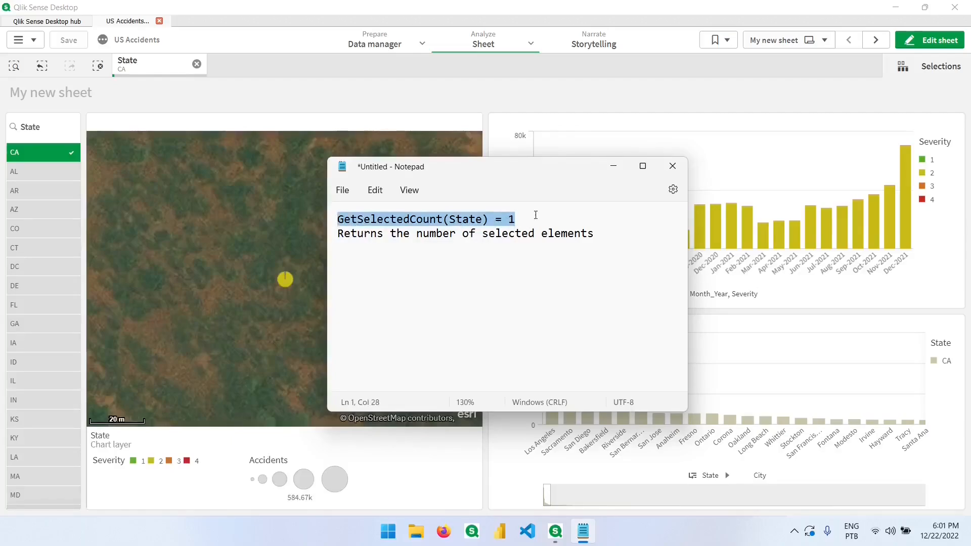
pyautogui.click(673, 166)
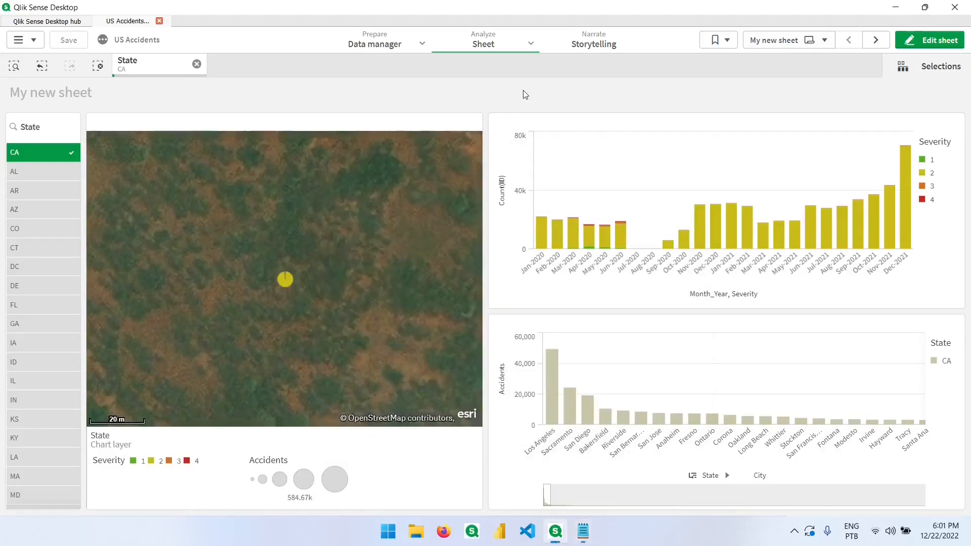
# In edit mode, drop a KPI chart above the map and begin adding its measure.
pyautogui.click(929, 39)
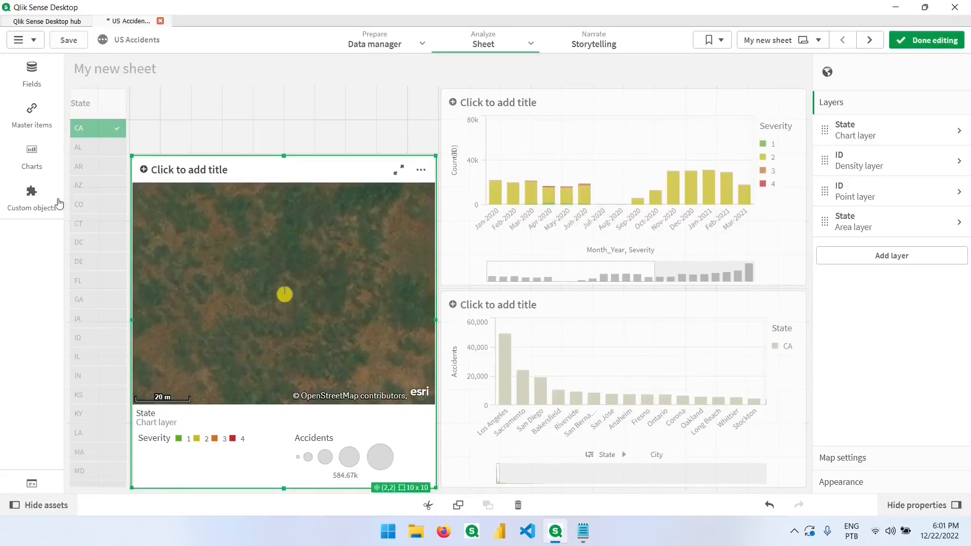
pyautogui.click(31, 156)
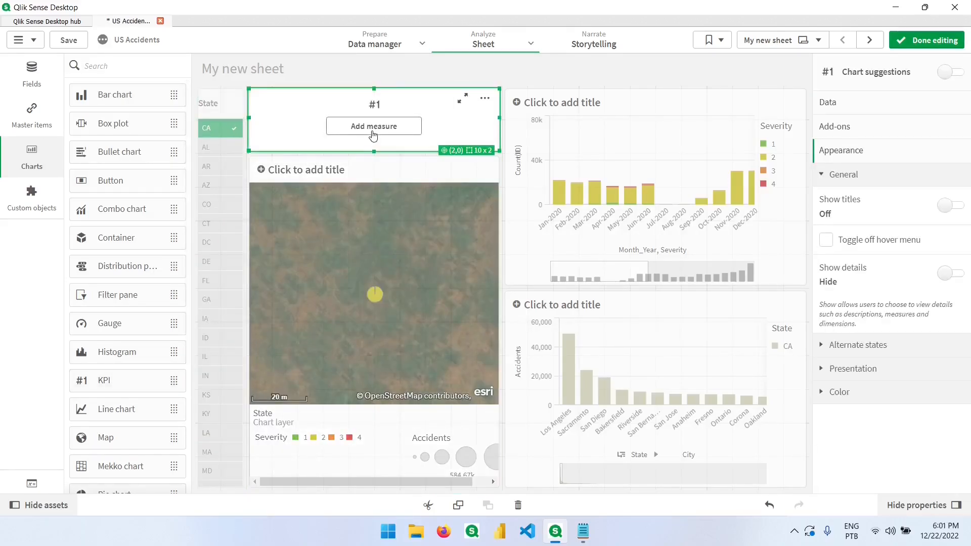
pyautogui.click(374, 126)
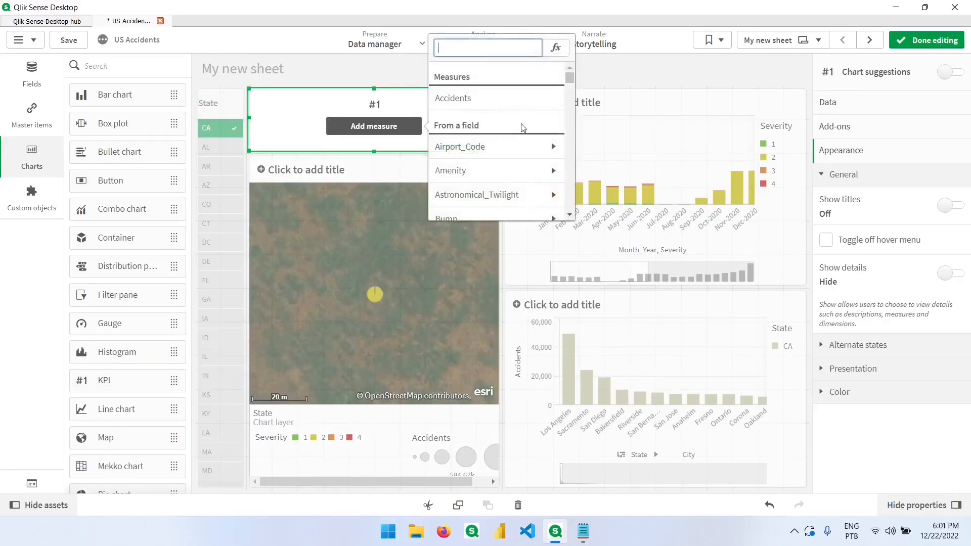
# Set the KPI measure to the expression GetSelectedCount(State), which shows 1.
pyautogui.click(555, 48)
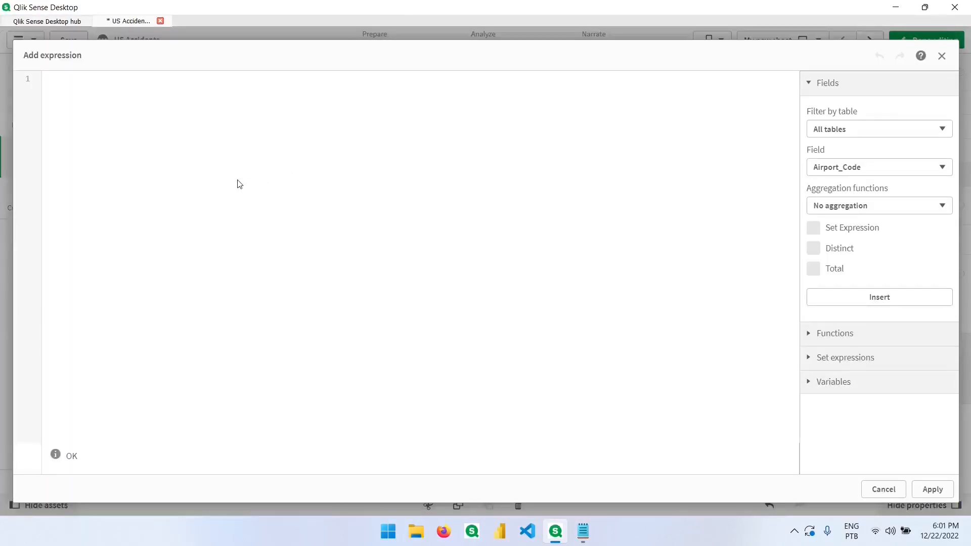
pyautogui.write('Gets')
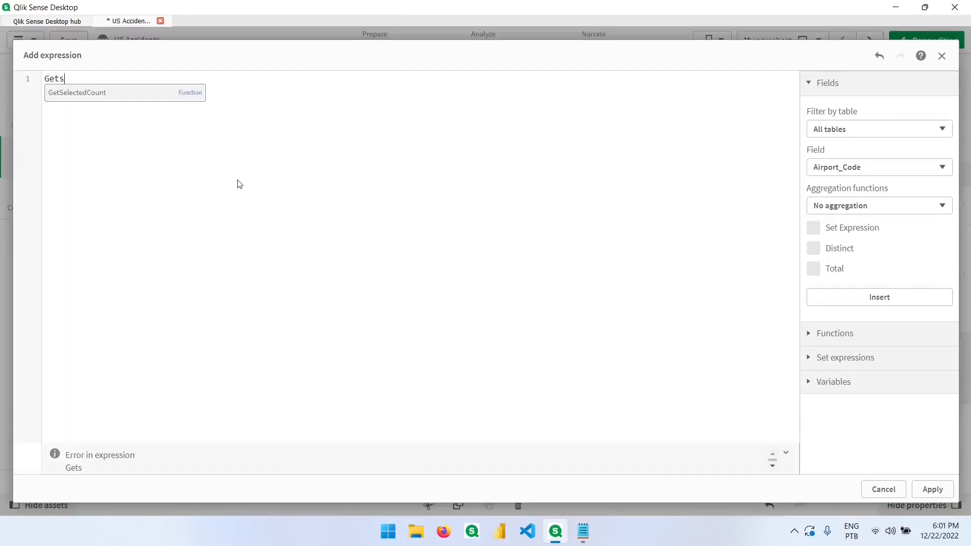
pyautogui.click(77, 92)
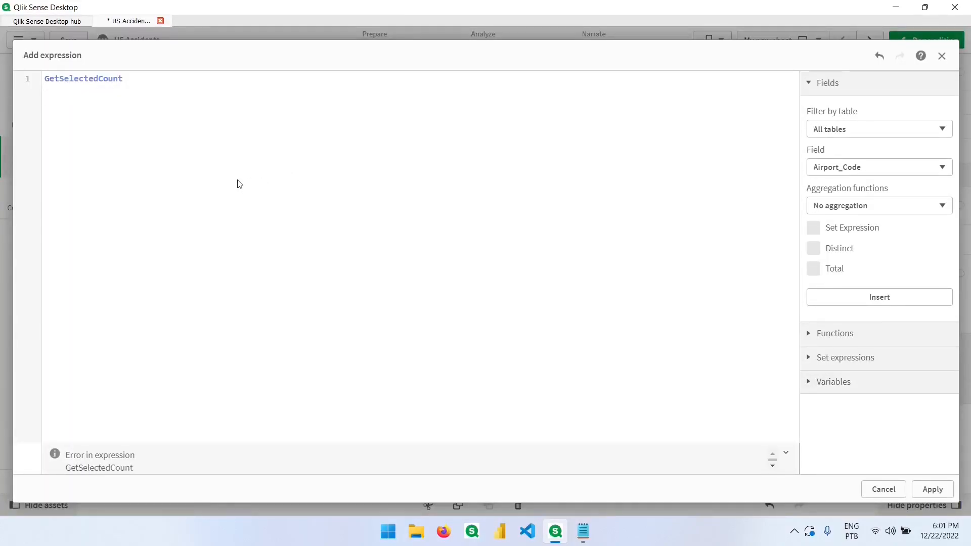
pyautogui.write('(')
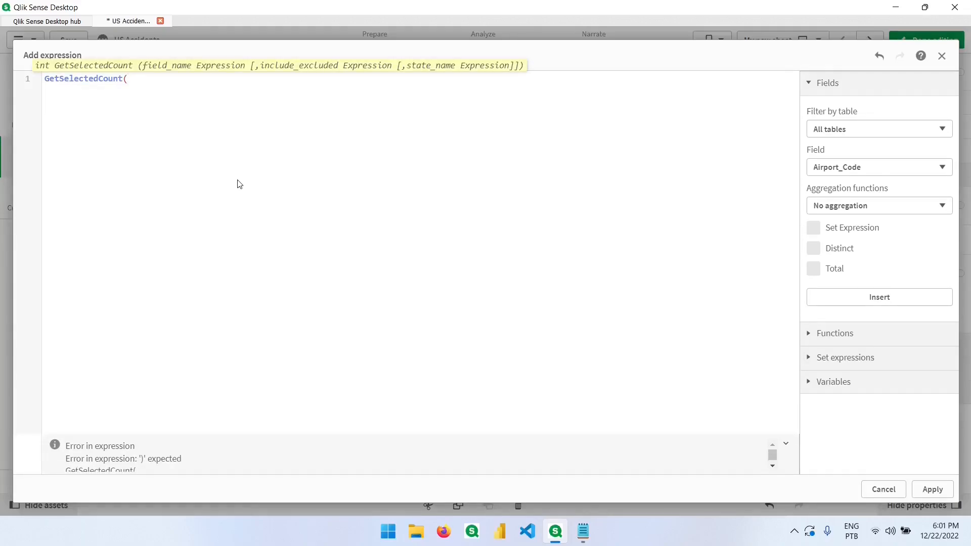
pyautogui.write('State')
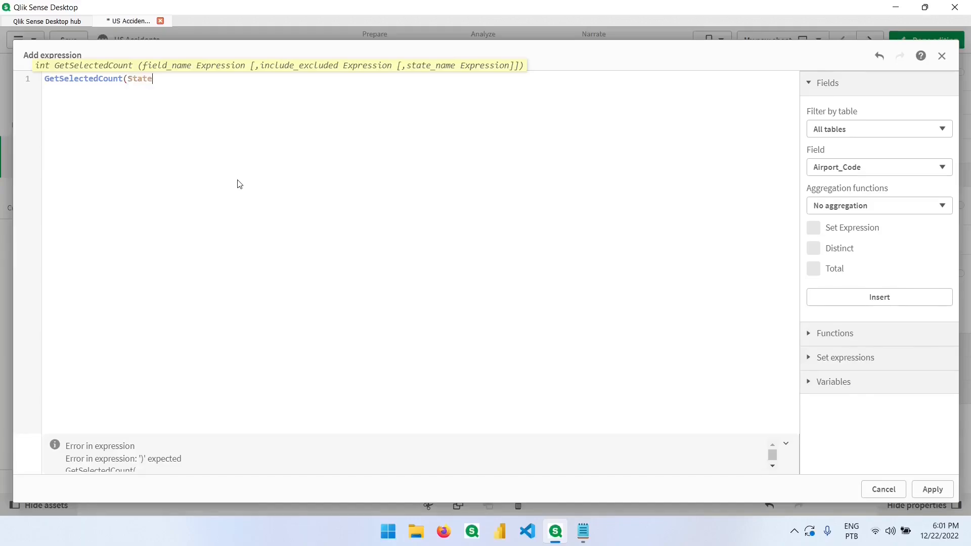
pyautogui.write(')')
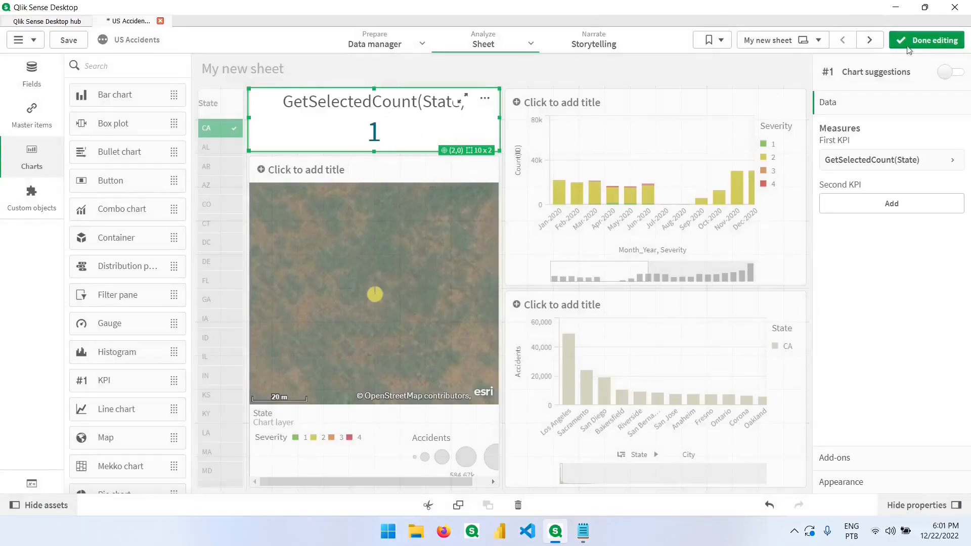
# Leave edit mode, add CO to the state selection, then clear all selections so the KPI reads 0.
pyautogui.click(927, 40)
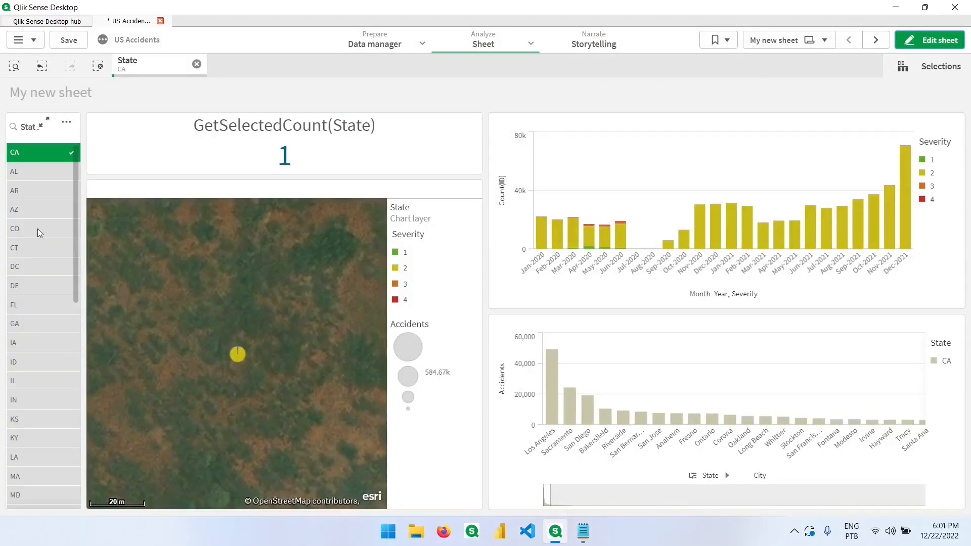
pyautogui.click(42, 229)
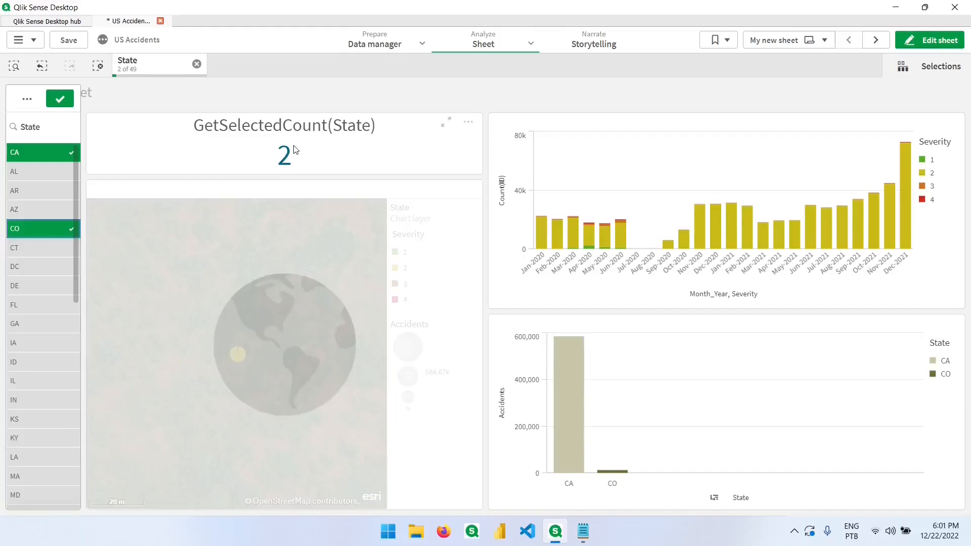
pyautogui.click(37, 248)
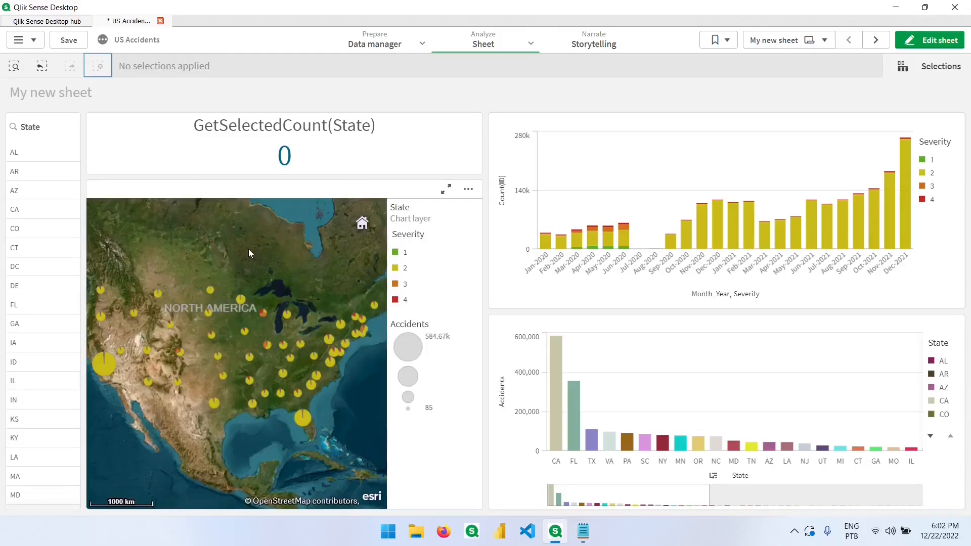
pyautogui.moveTo(109, 372)
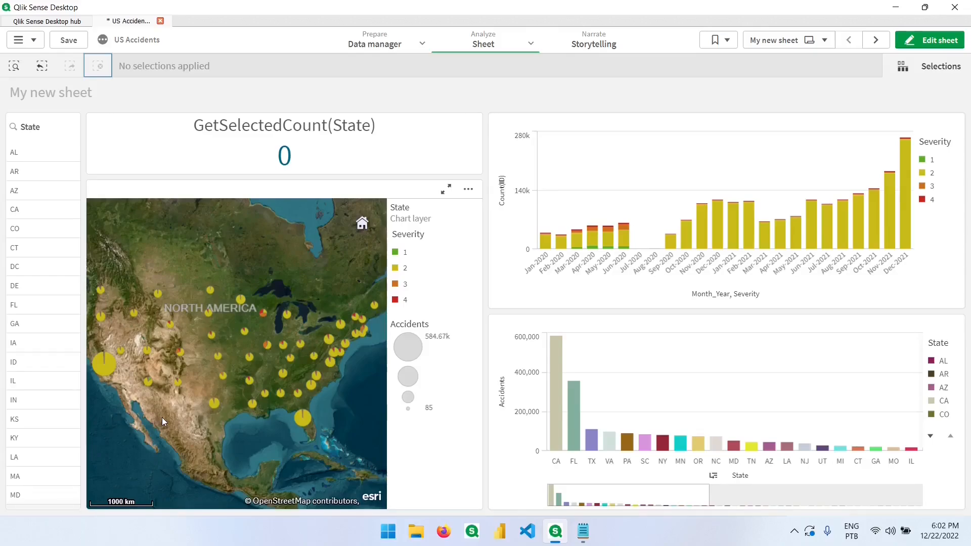
# In edit mode, open the map's State chart layer and expand its Layer display options.
pyautogui.click(930, 39)
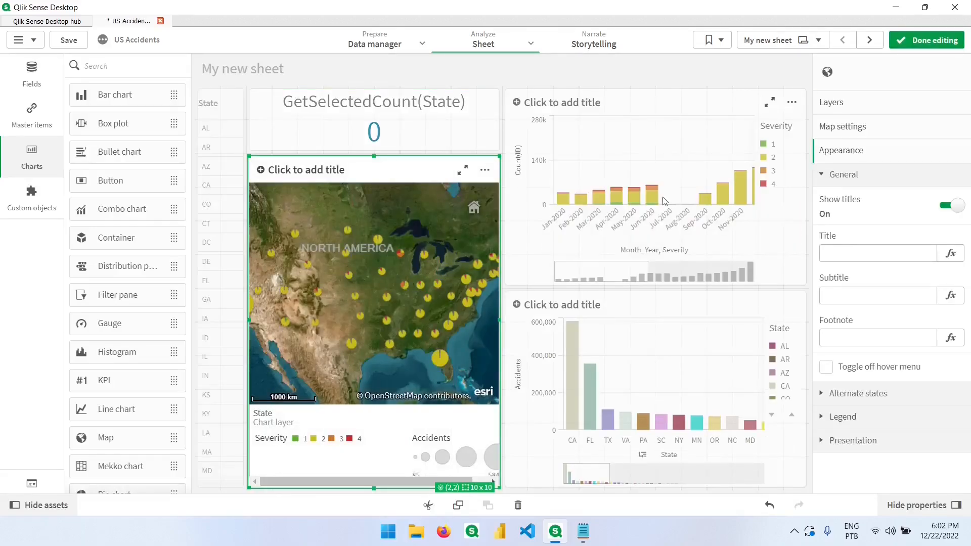
pyautogui.click(832, 102)
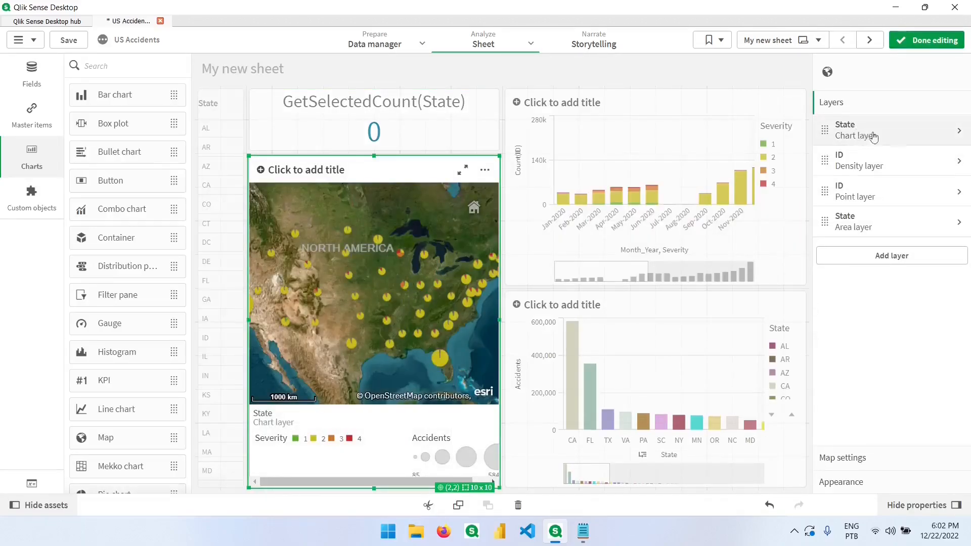
pyautogui.click(873, 130)
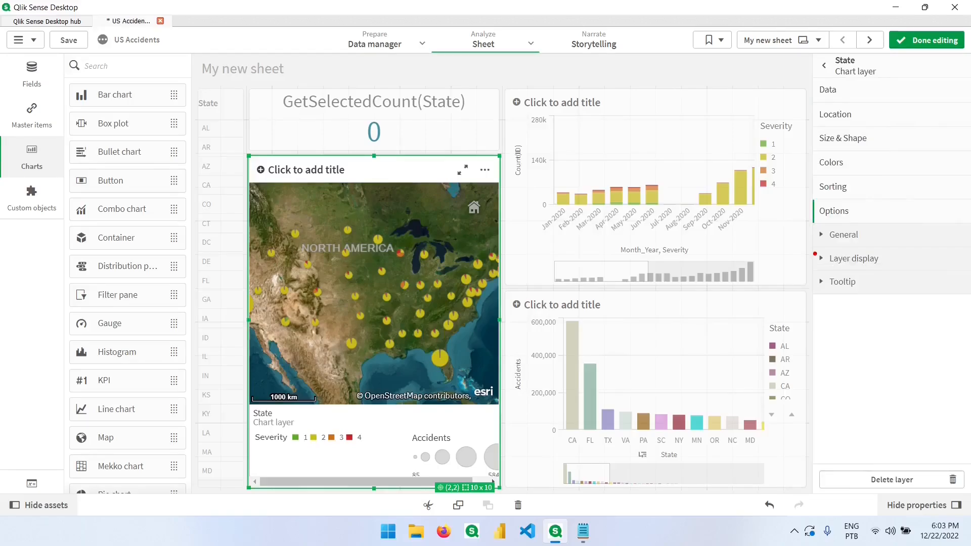
pyautogui.moveTo(452, 151)
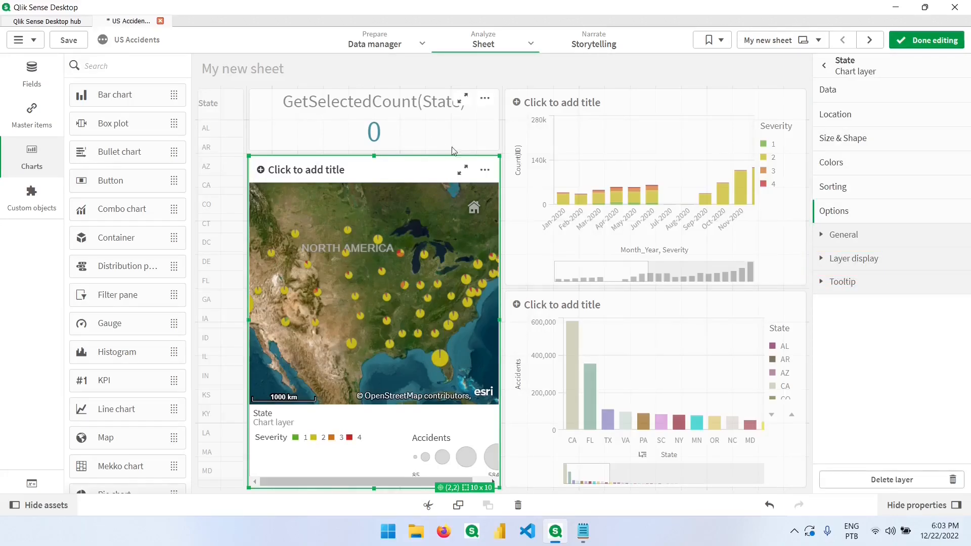
pyautogui.click(856, 258)
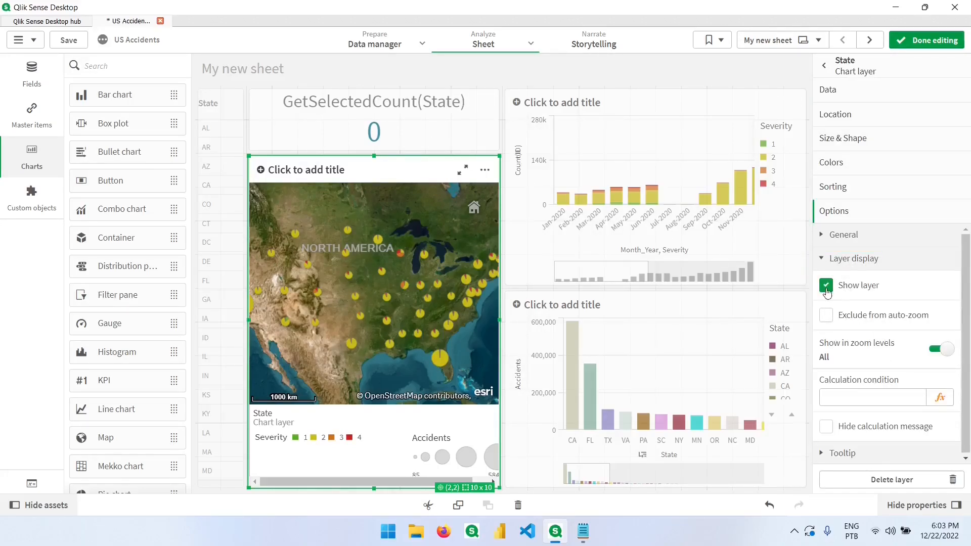
pyautogui.moveTo(940, 397)
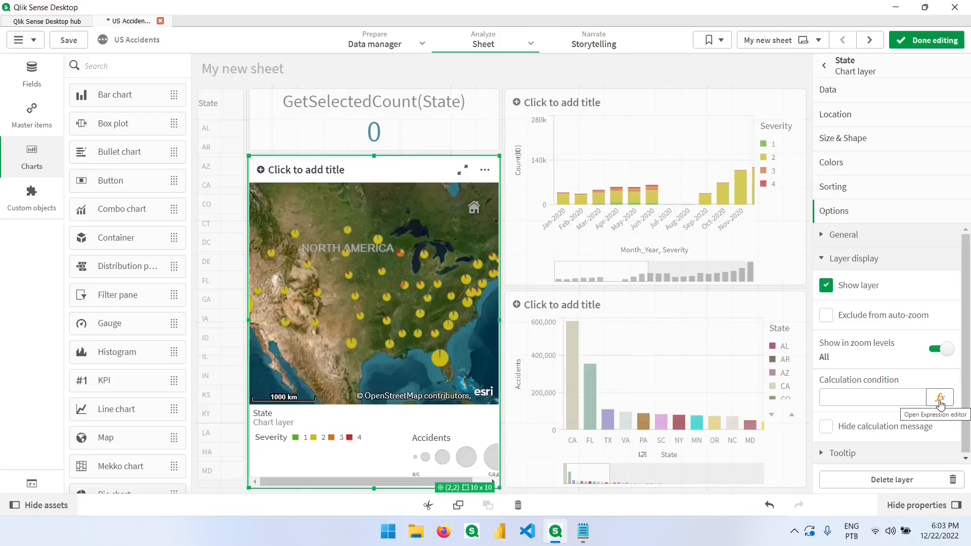
# Apply calculation condition GetSelectedCount(State)<>1 to the State chart layer.
pyautogui.click(940, 398)
pyautogui.write('GetSelectedCount(State')
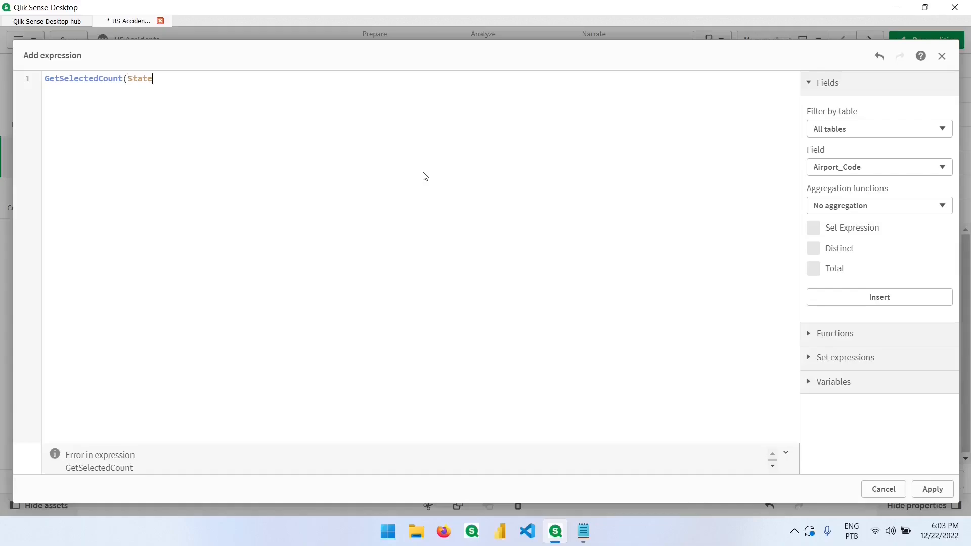
pyautogui.write(')')
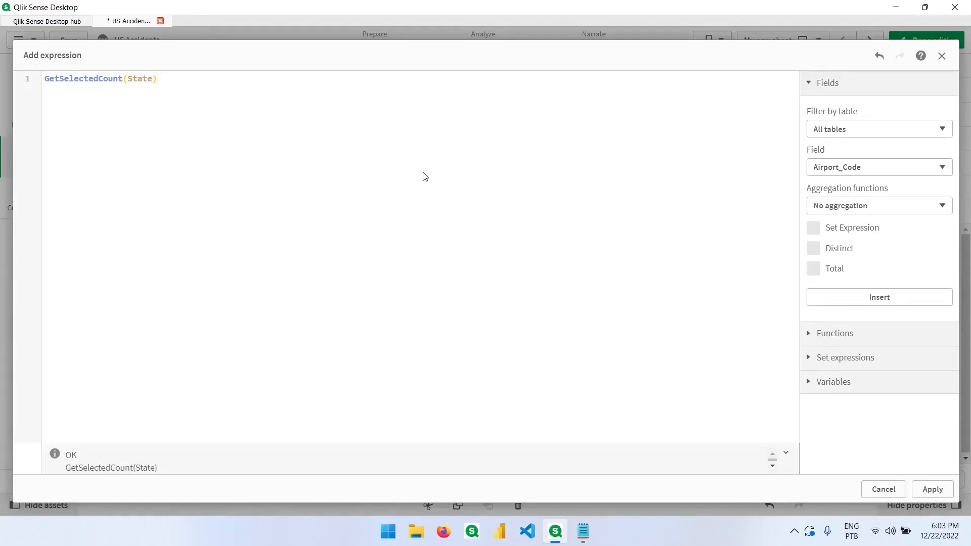
pyautogui.write('<>')
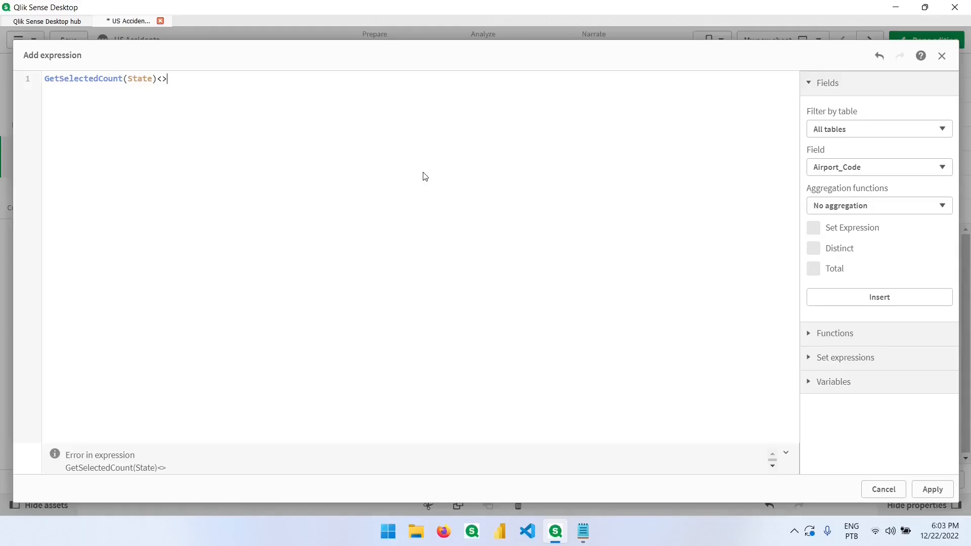
pyautogui.write('1')
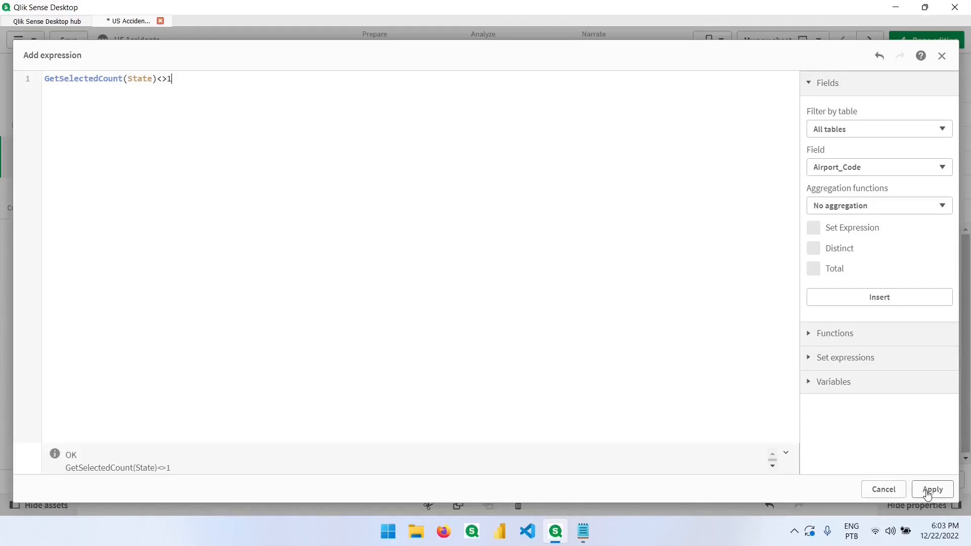
pyautogui.click(932, 489)
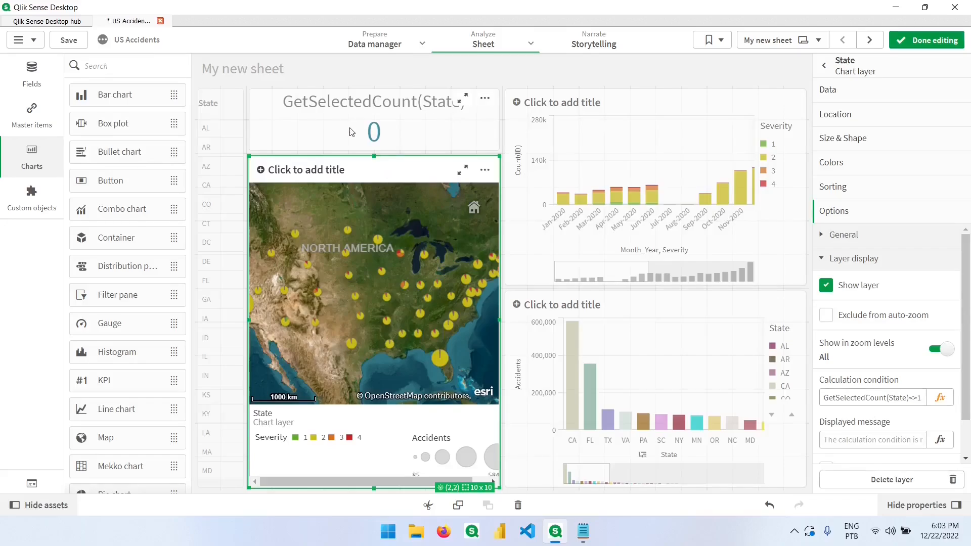
pyautogui.moveTo(364, 132)
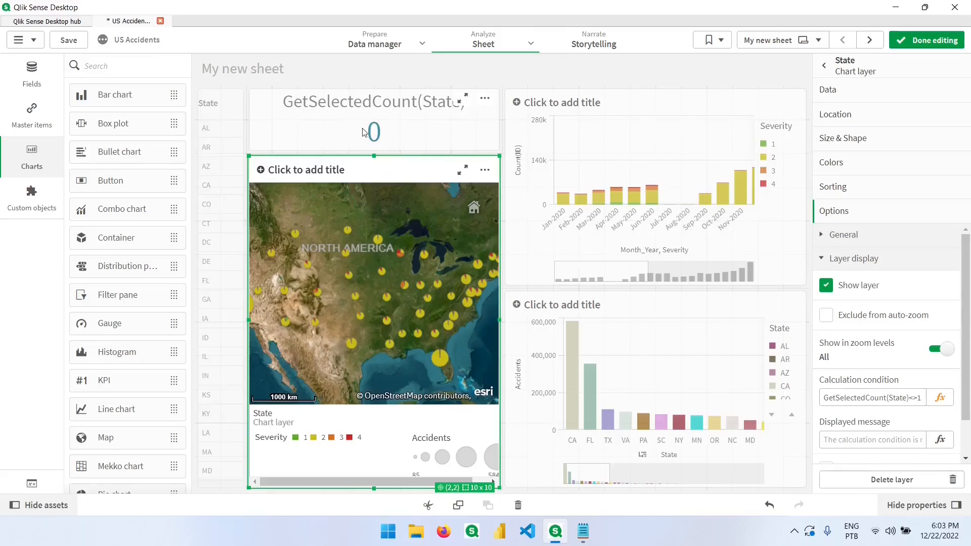
# Leave edit mode, select only AL to see the State layer hidden, then resume editing.
pyautogui.click(926, 39)
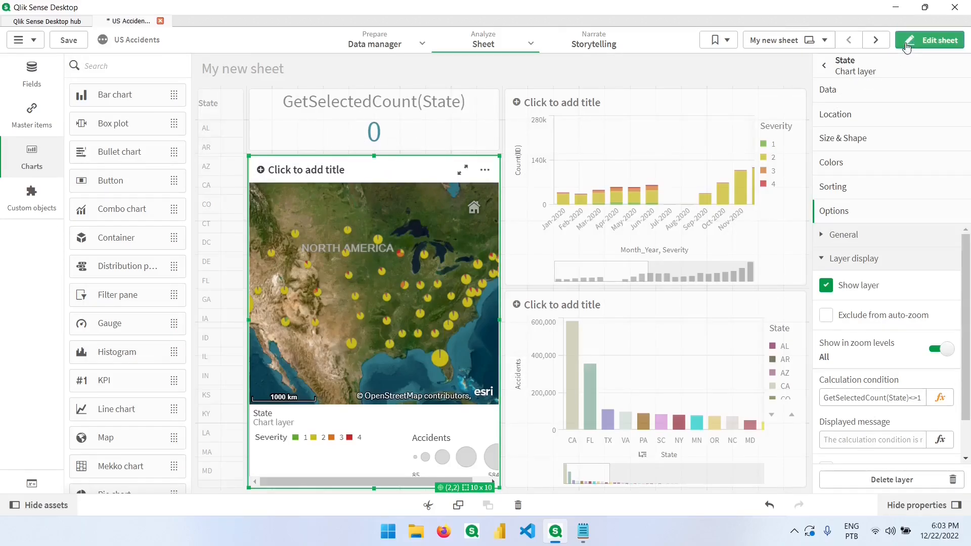
pyautogui.click(934, 39)
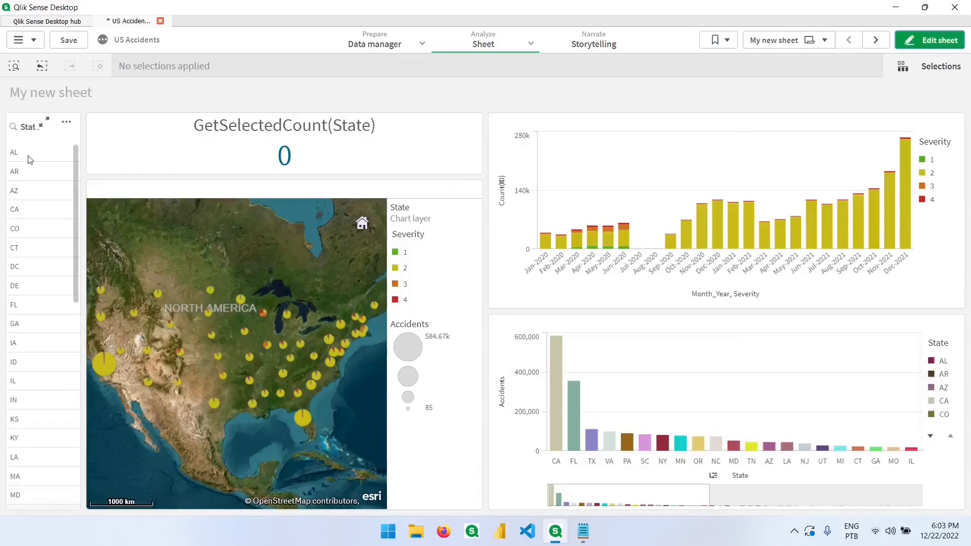
pyautogui.click(14, 153)
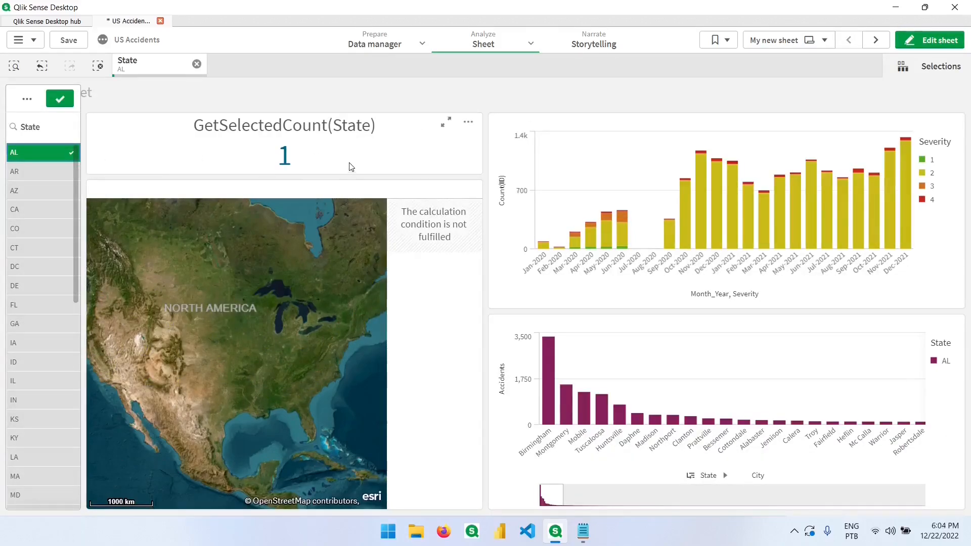
pyautogui.moveTo(413, 223)
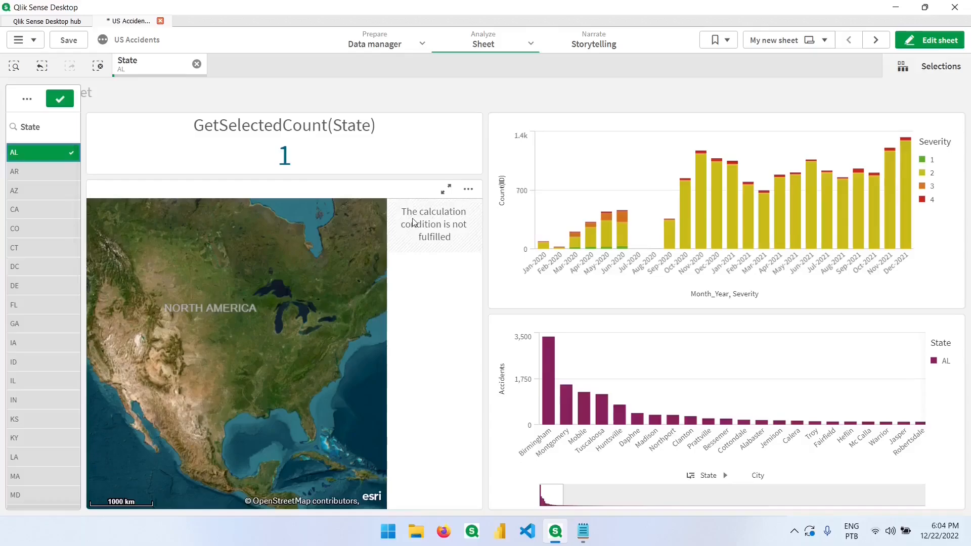
pyautogui.moveTo(448, 230)
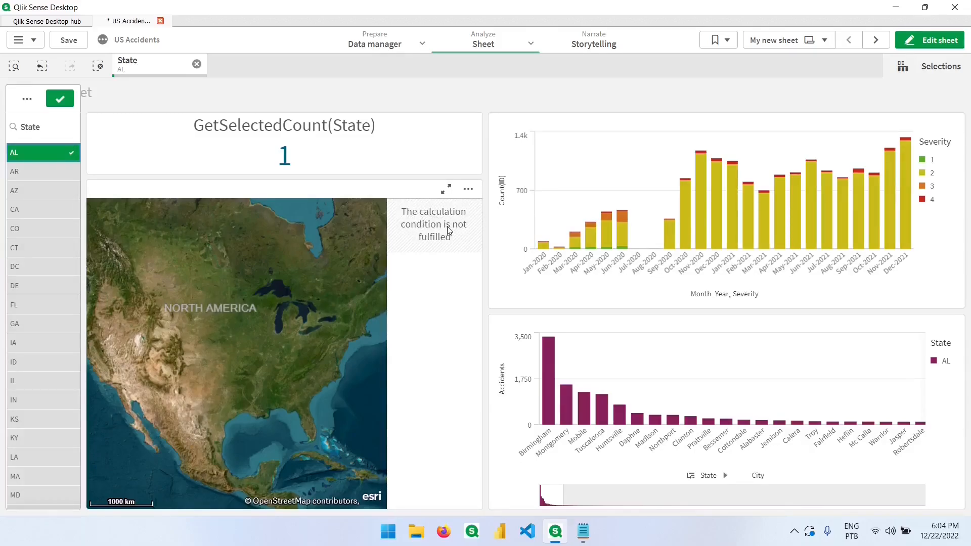
pyautogui.click(935, 39)
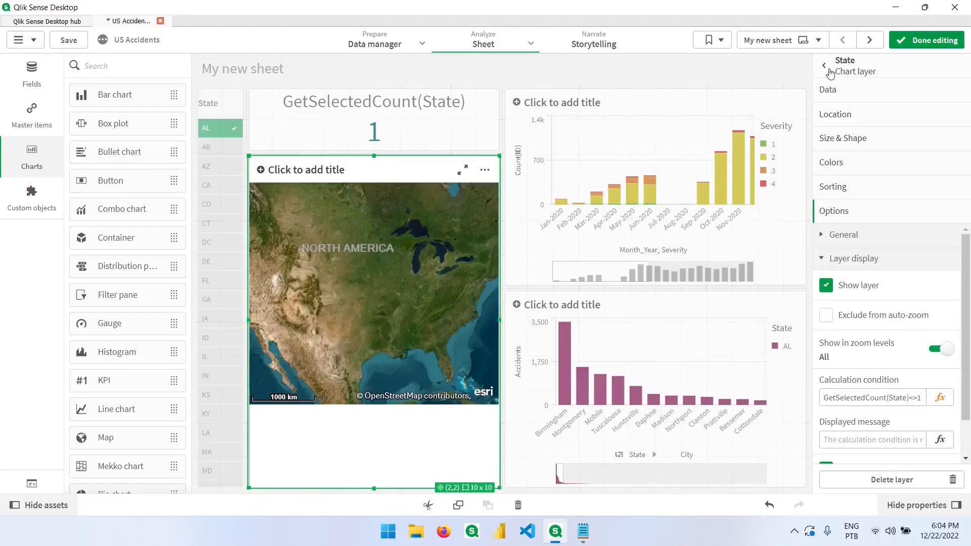
# Open the ID point layer's settings with its Layer display options expanded.
pyautogui.click(824, 65)
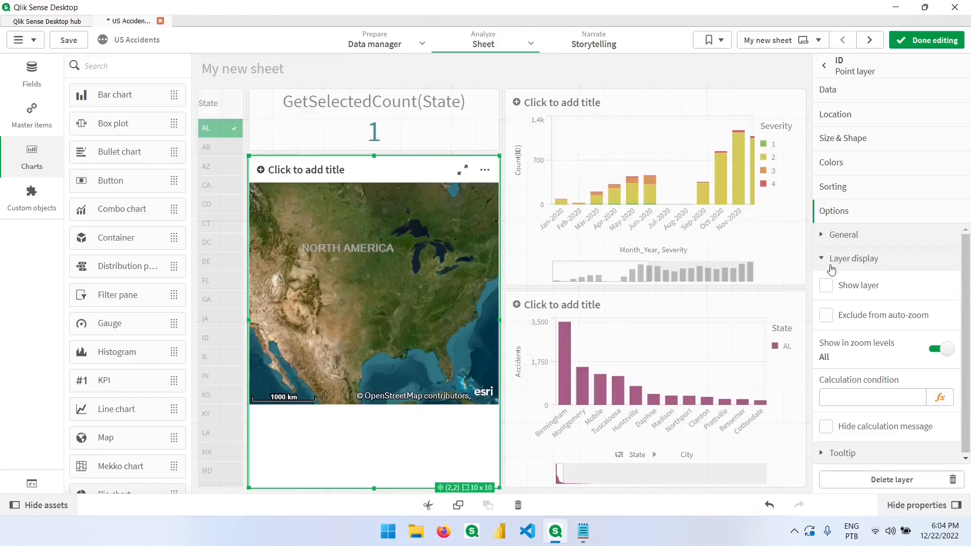
pyautogui.moveTo(853, 306)
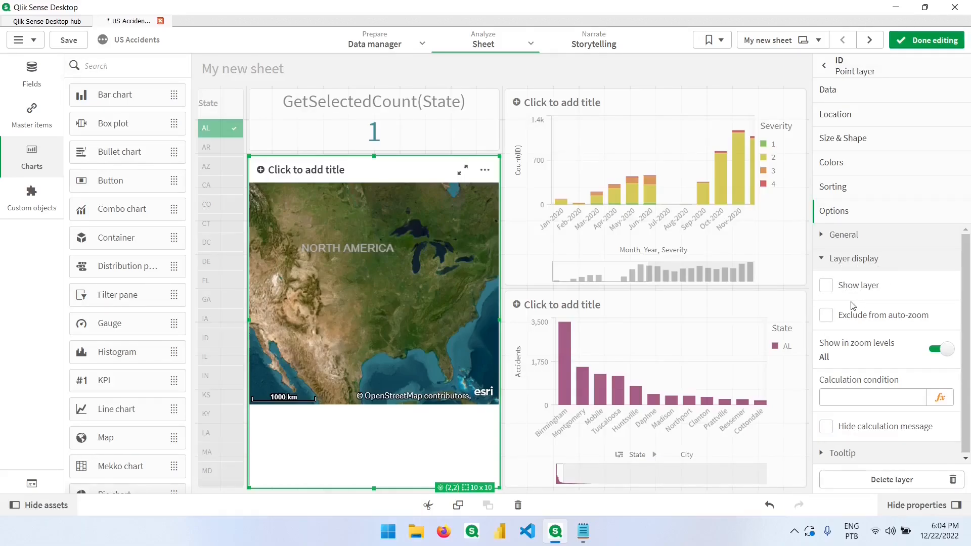
pyautogui.moveTo(894, 390)
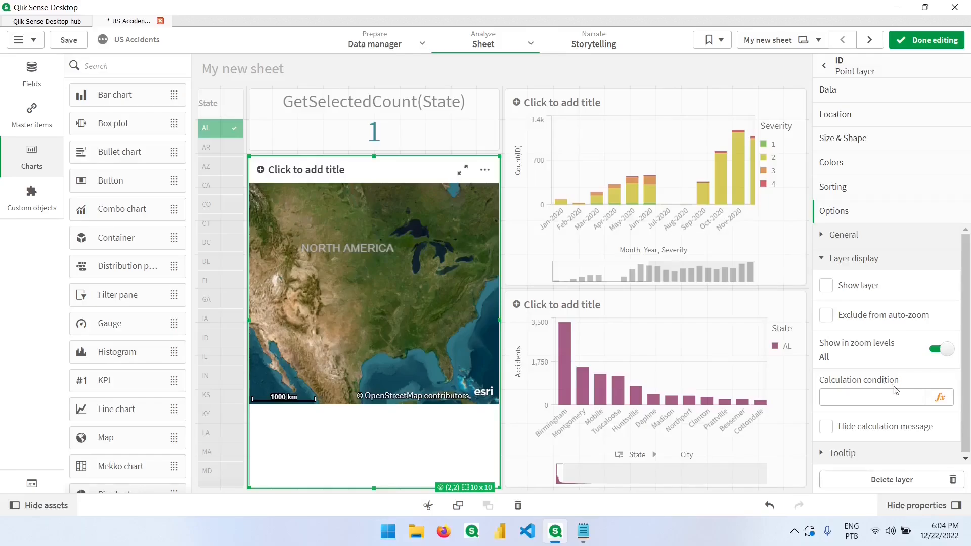
pyautogui.moveTo(938, 397)
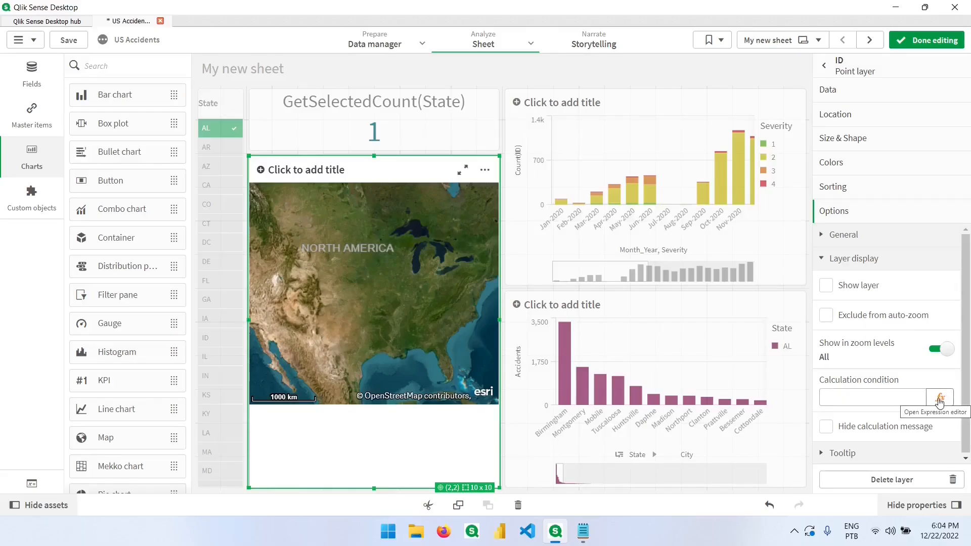
# Apply calculation condition GetSelectedCount(State)=1 to the ID point layer.
pyautogui.click(939, 398)
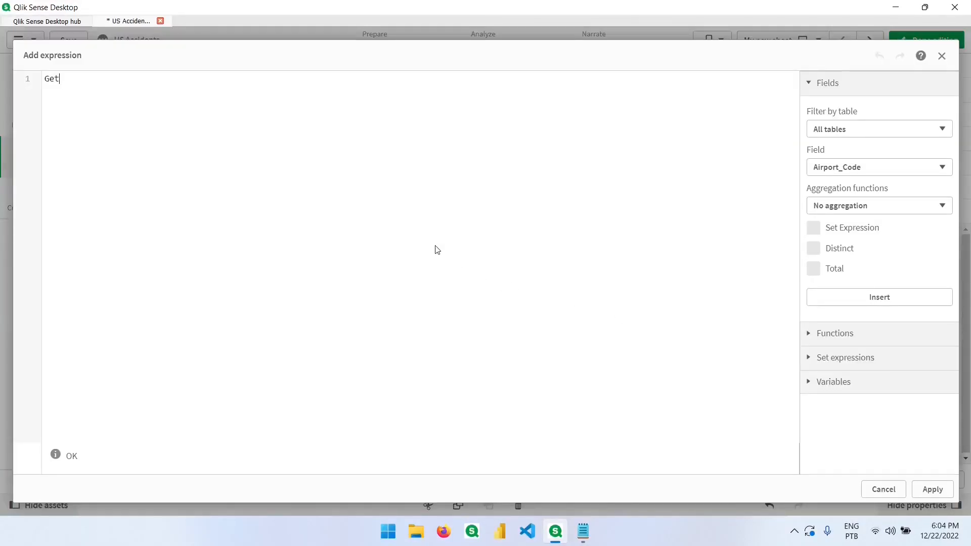
pyautogui.write('SelectedCount')
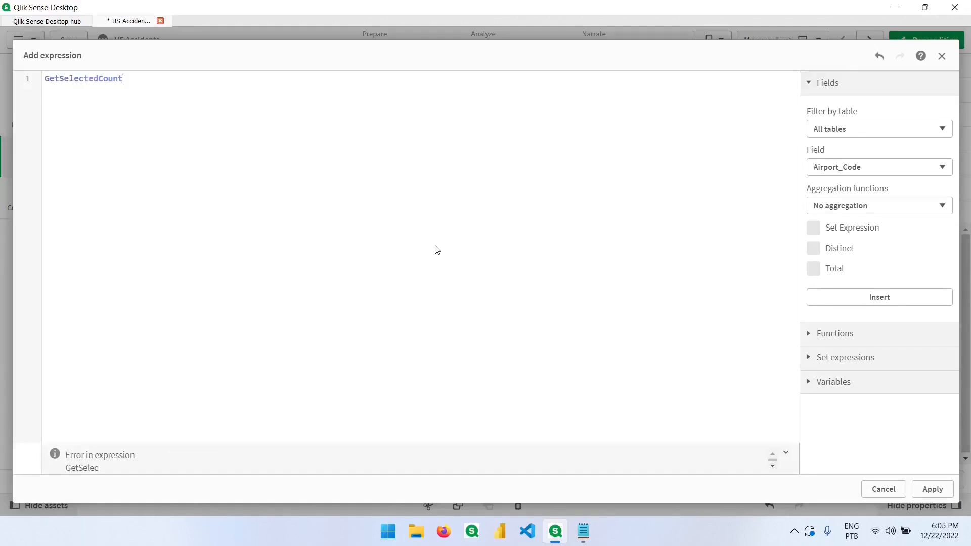
pyautogui.write('(State)')
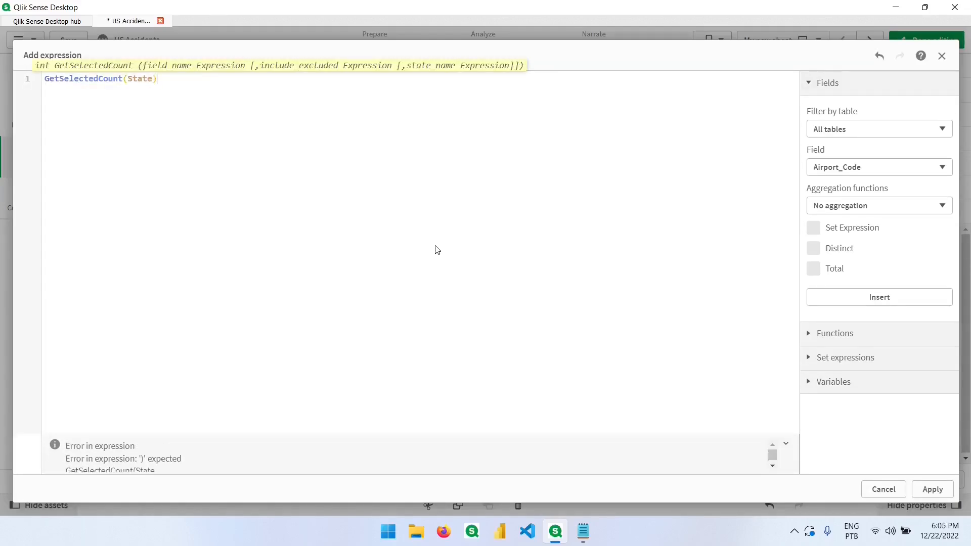
pyautogui.write('=1')
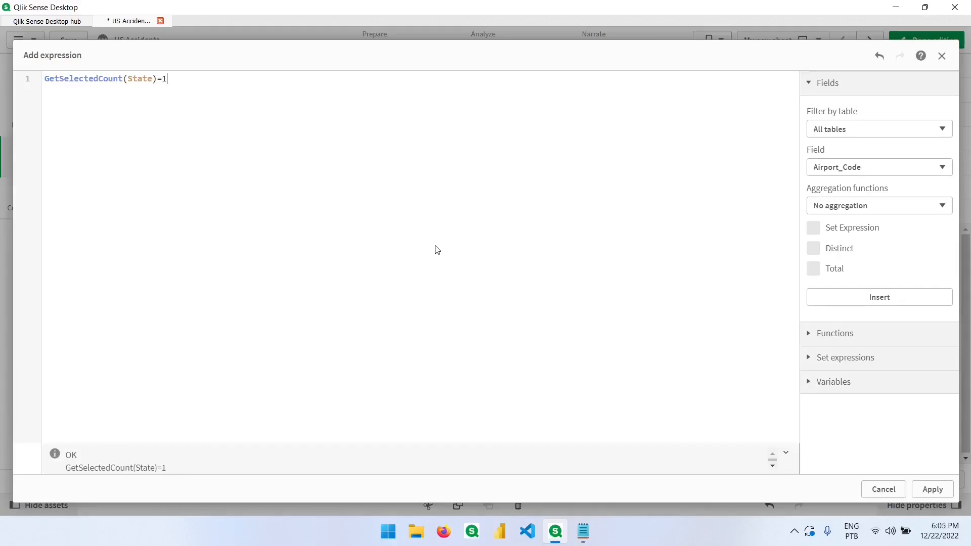
pyautogui.click(931, 489)
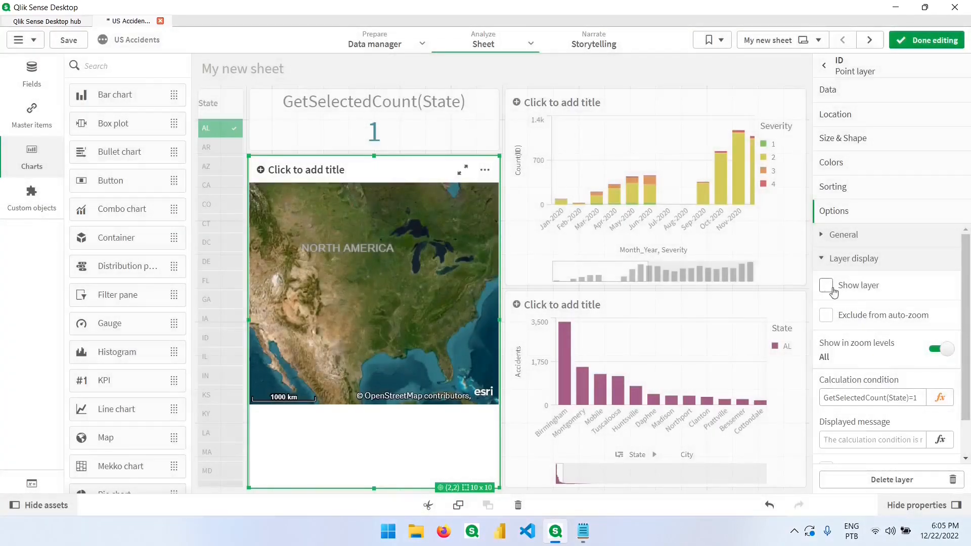
# Show the ID point layer and hide its calculation message.
pyautogui.click(826, 283)
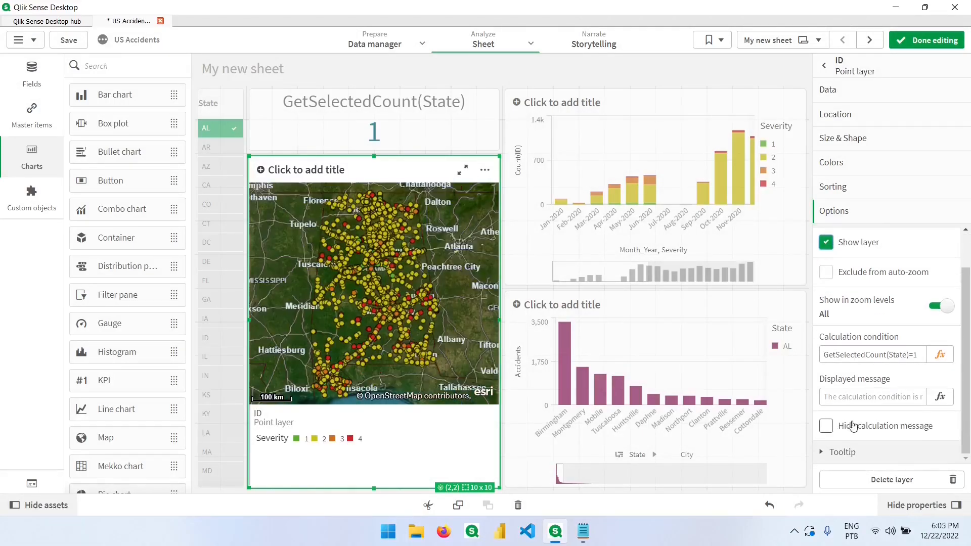
pyautogui.click(825, 426)
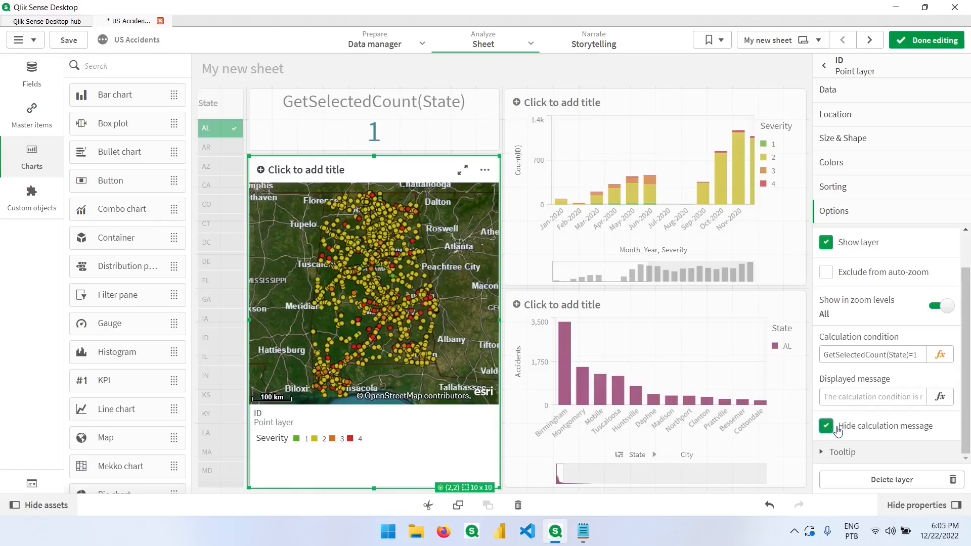
pyautogui.moveTo(889, 85)
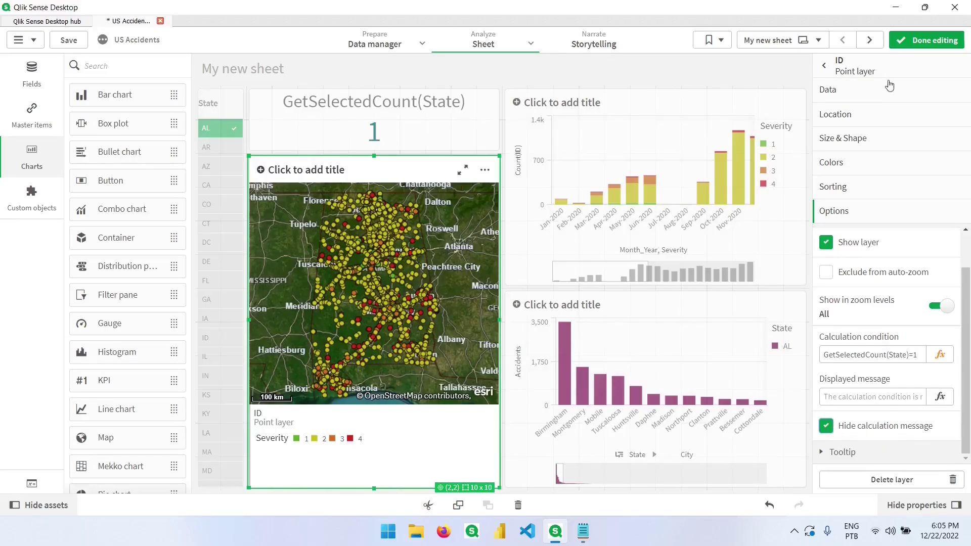
# Finish editing, test the map by selecting Montgomery, then cancel that City selection.
pyautogui.click(929, 39)
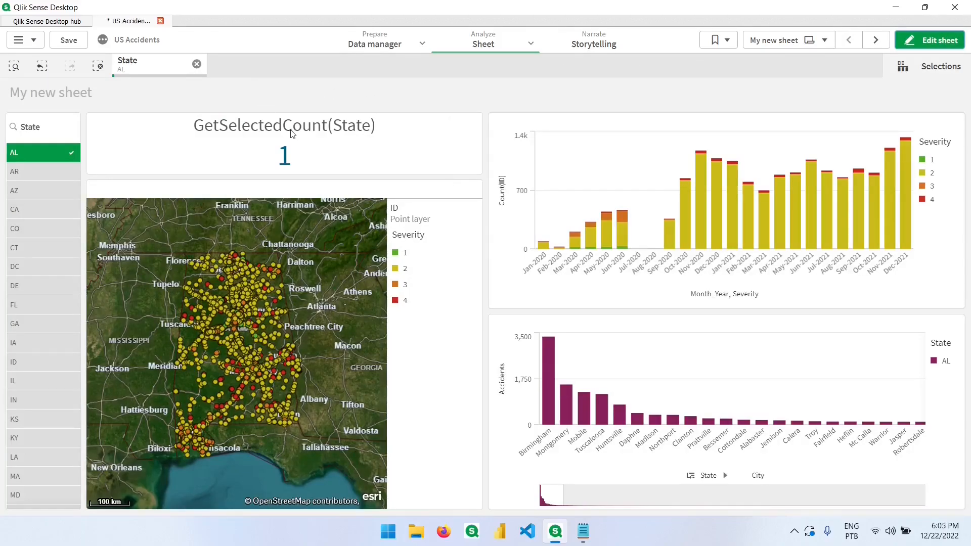
pyautogui.moveTo(292, 157)
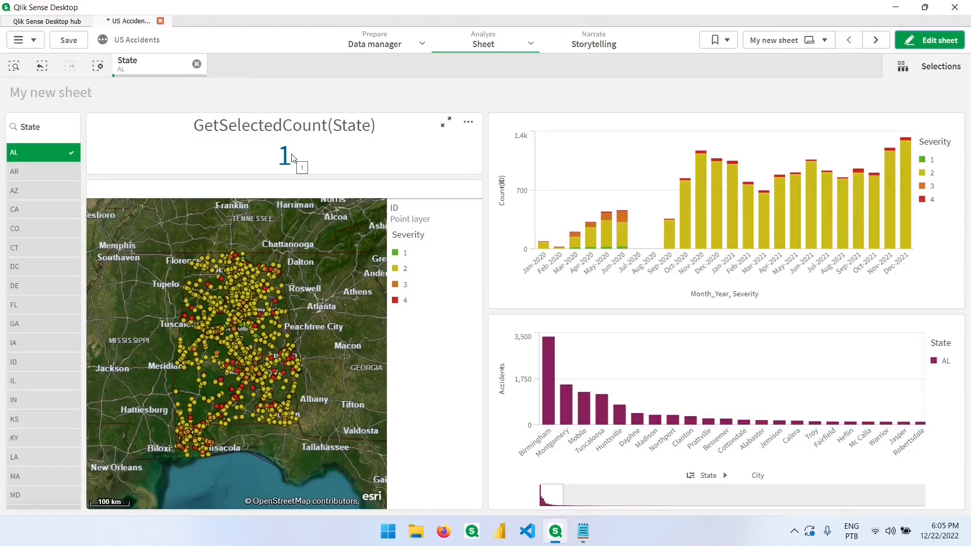
pyautogui.moveTo(566, 397)
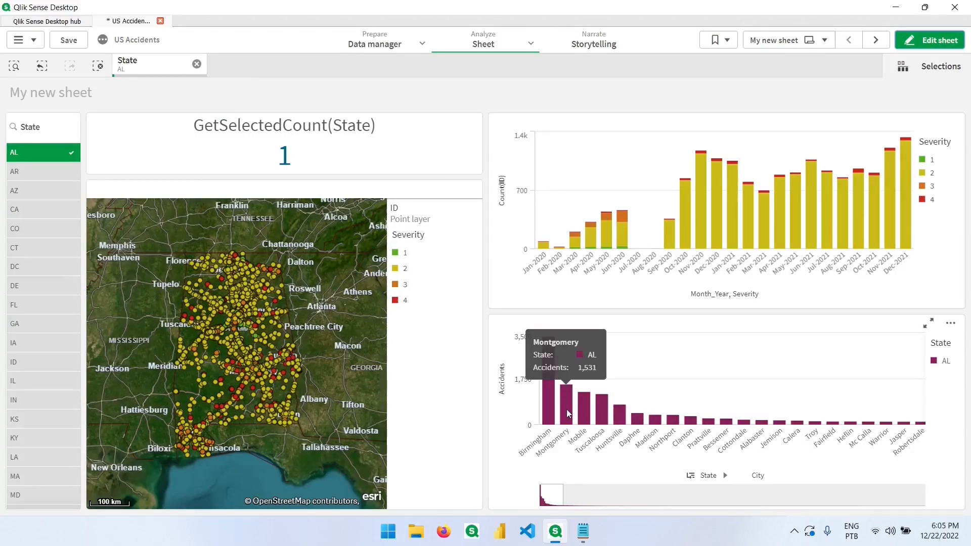
pyautogui.click(565, 390)
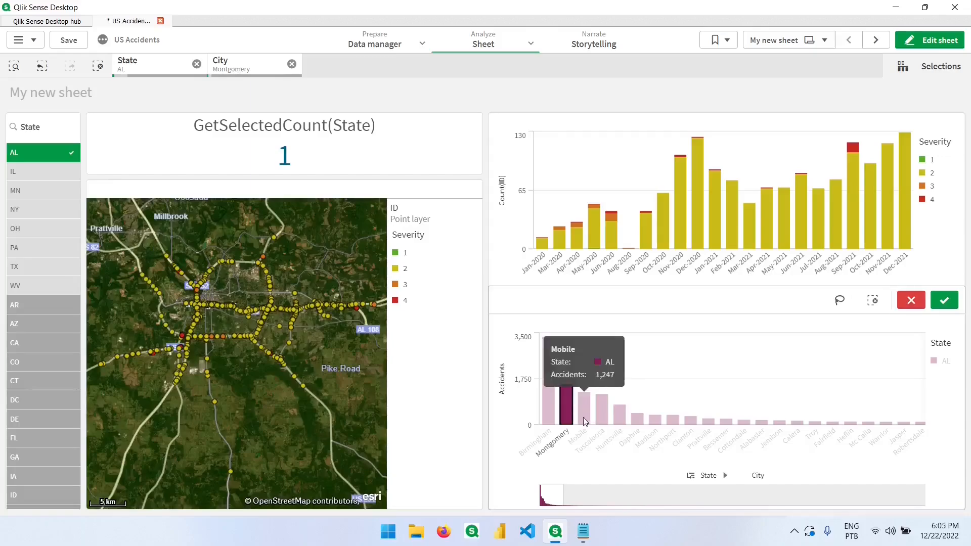
pyautogui.moveTo(911, 300)
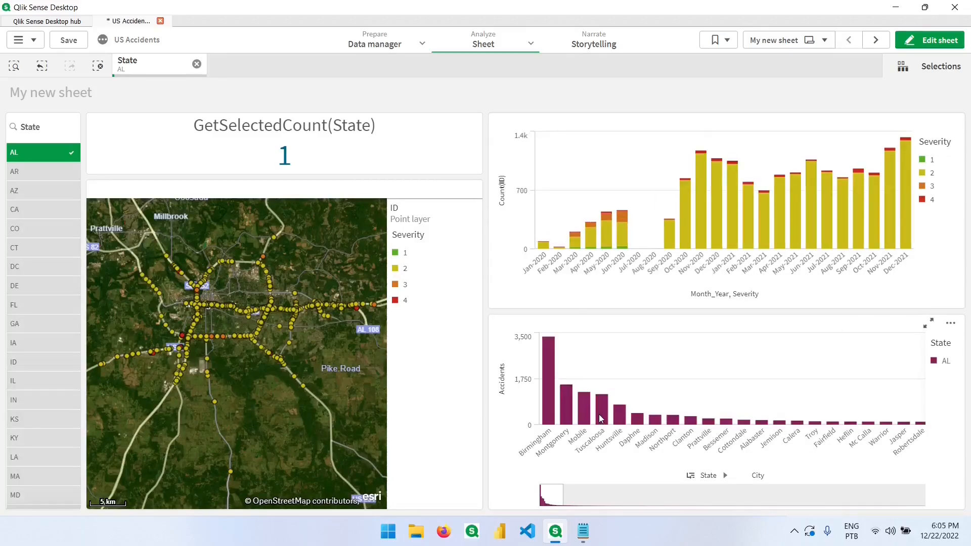
pyautogui.click(601, 418)
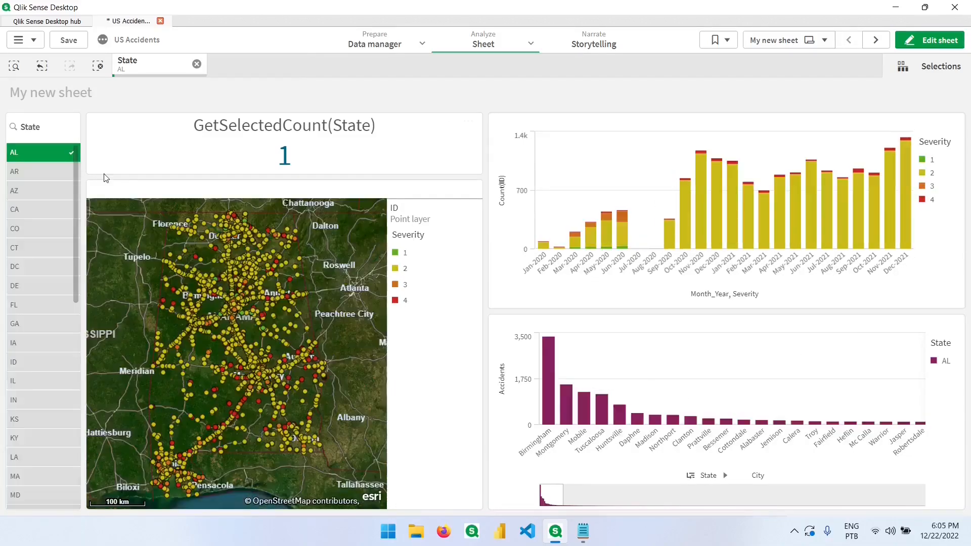
# Add CA to the AL state selection in the State filter pane.
pyautogui.click(31, 209)
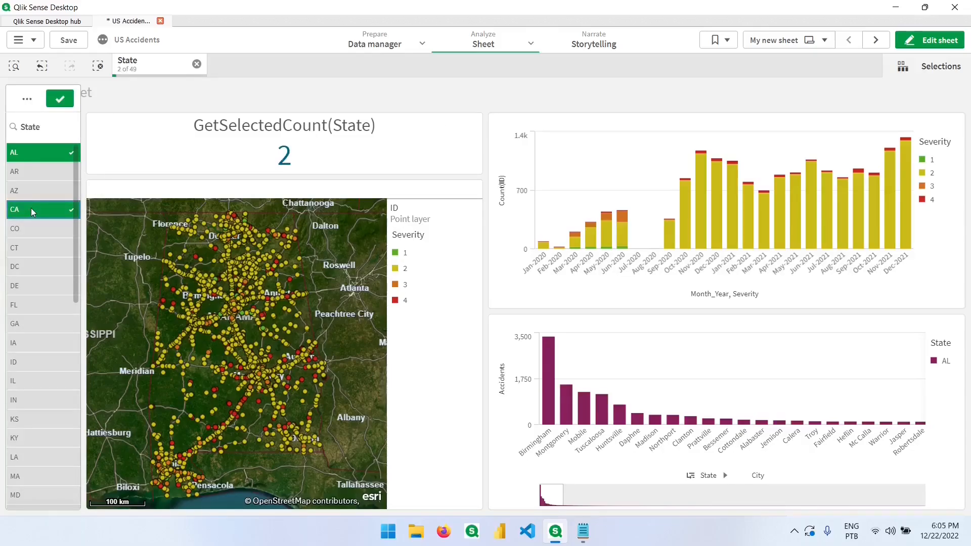
pyautogui.click(15, 209)
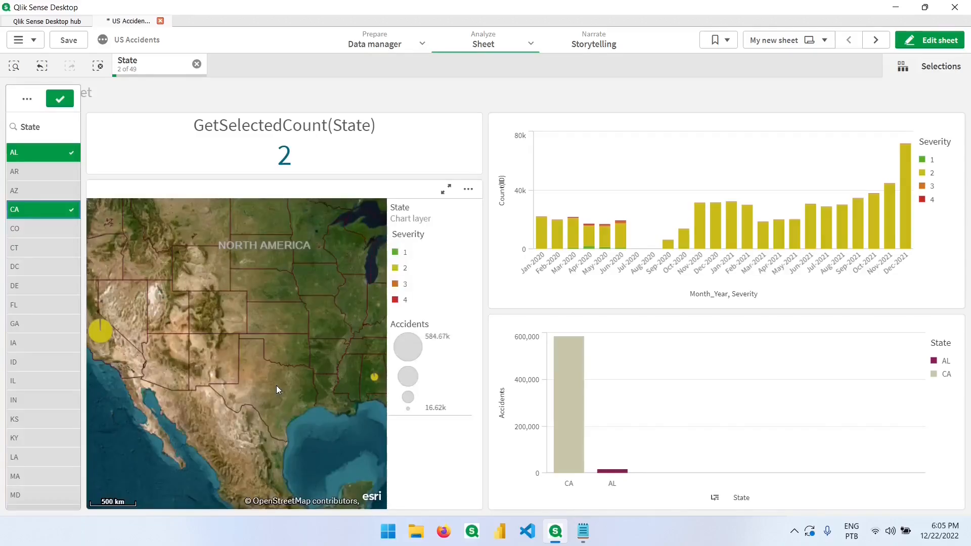
pyautogui.moveTo(353, 355)
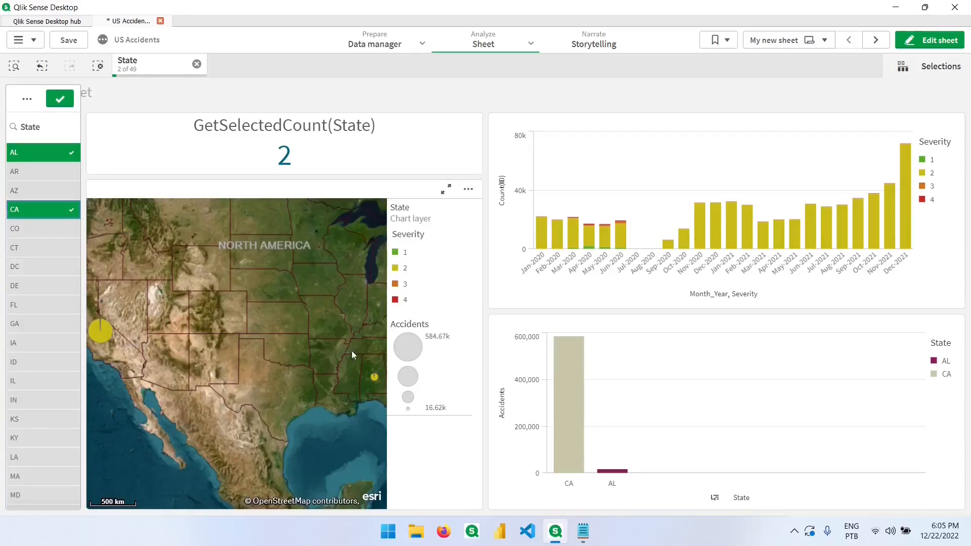